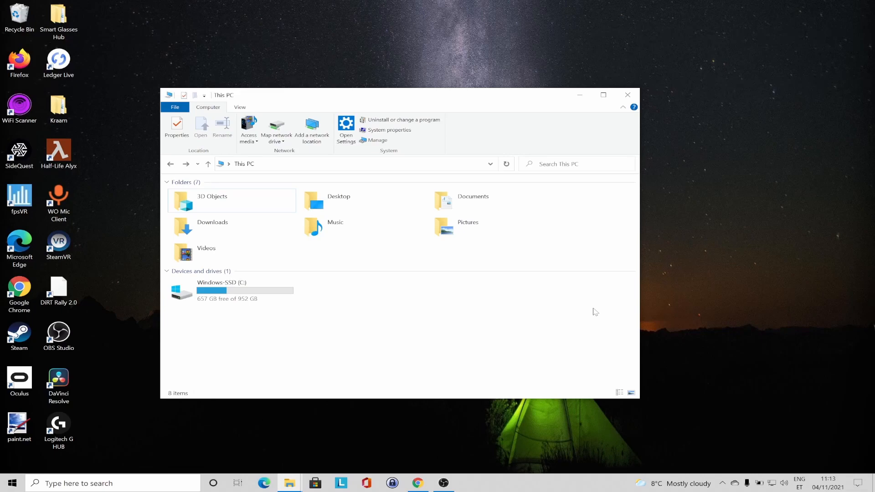
{"action": "mouse_move", "coordinate": [335, 301]}
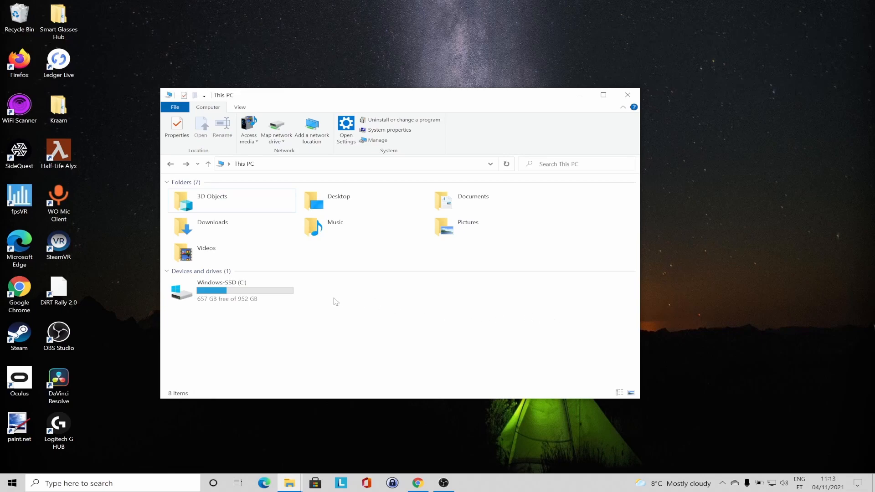
- Browse to C:\Program Files\Oculus\Support\oculus-diagnostics and select OculusDebugTool
{"action": "left_click", "coordinate": [223, 291]}
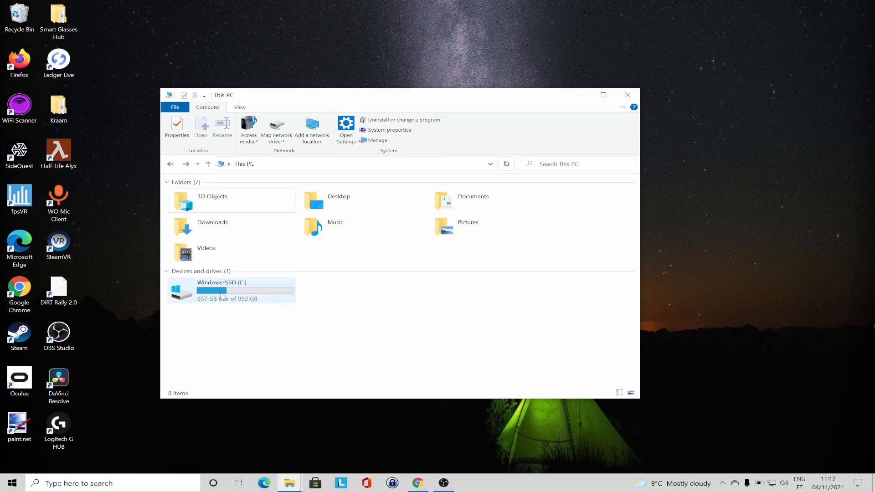
{"action": "mouse_move", "coordinate": [220, 292]}
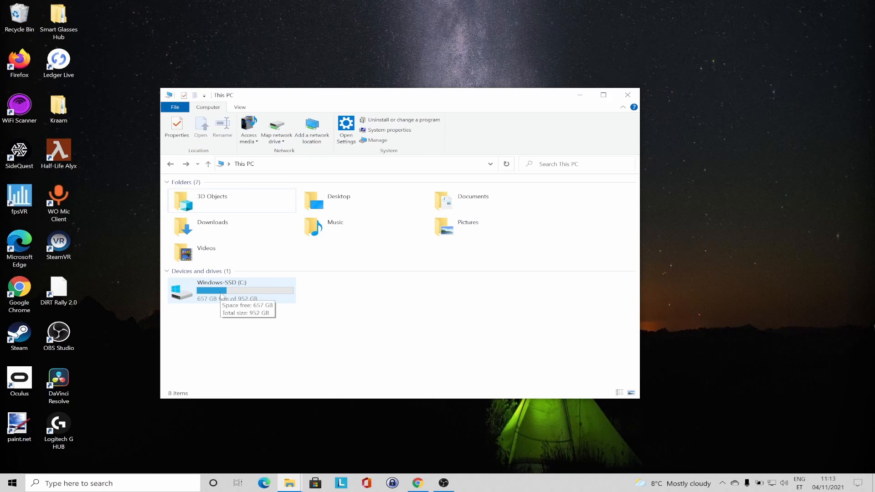
{"action": "double_click", "coordinate": [221, 291]}
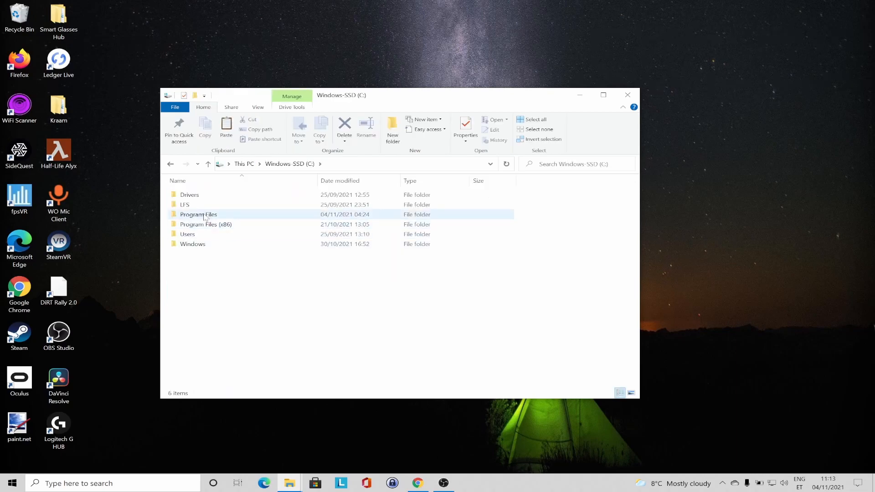
{"action": "double_click", "coordinate": [198, 214]}
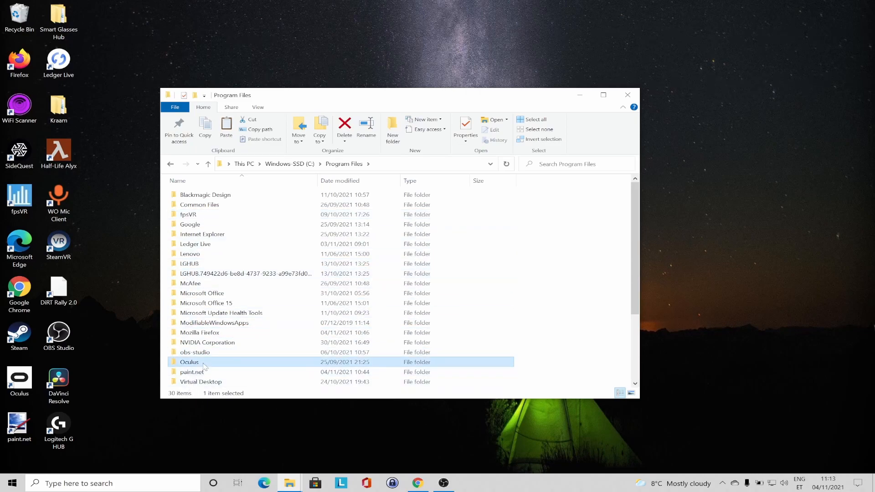
{"action": "double_click", "coordinate": [189, 362]}
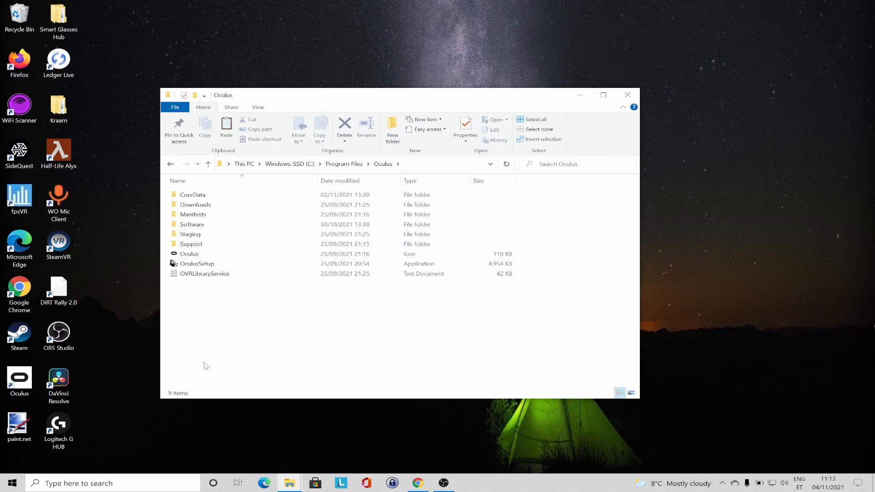
{"action": "left_click", "coordinate": [197, 263]}
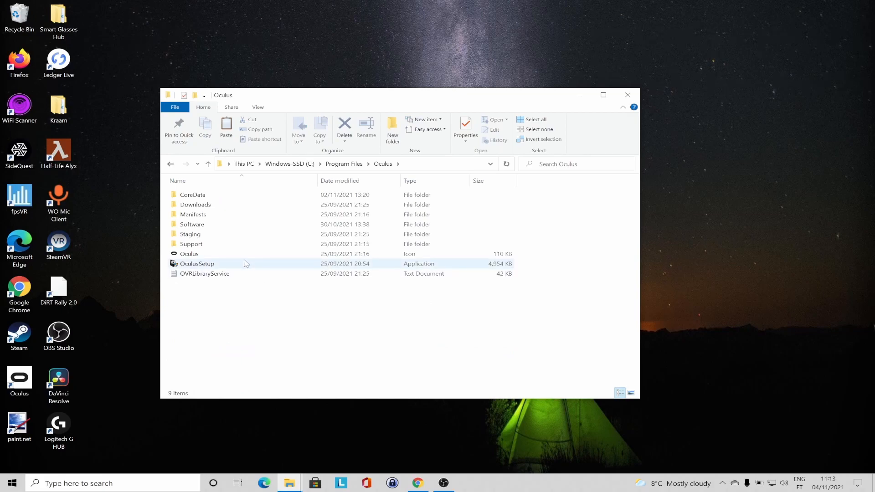
{"action": "mouse_move", "coordinate": [190, 233]}
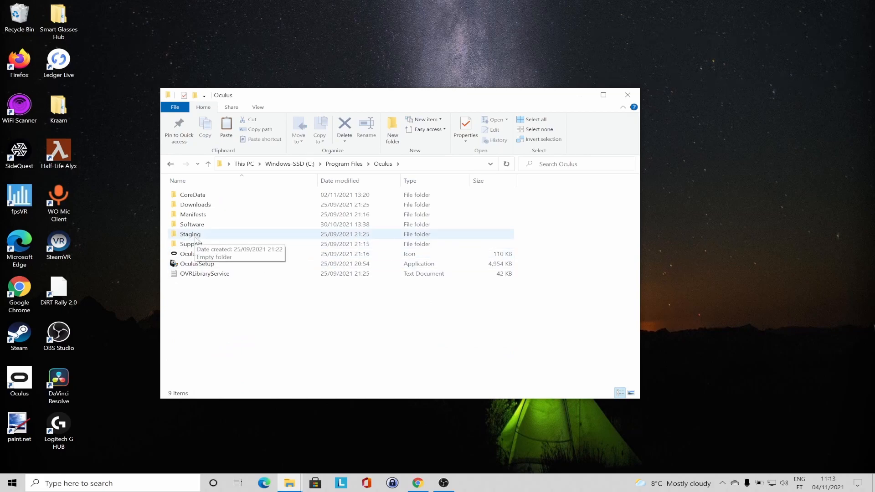
{"action": "double_click", "coordinate": [190, 243]}
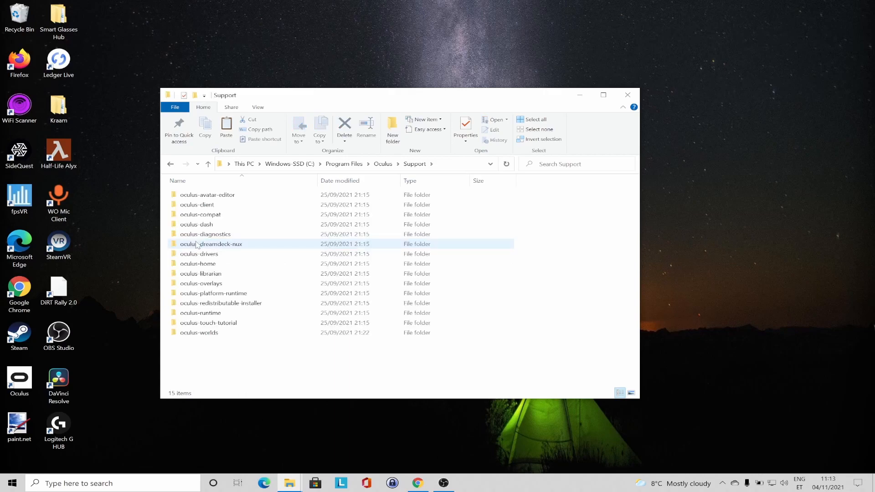
{"action": "double_click", "coordinate": [205, 234]}
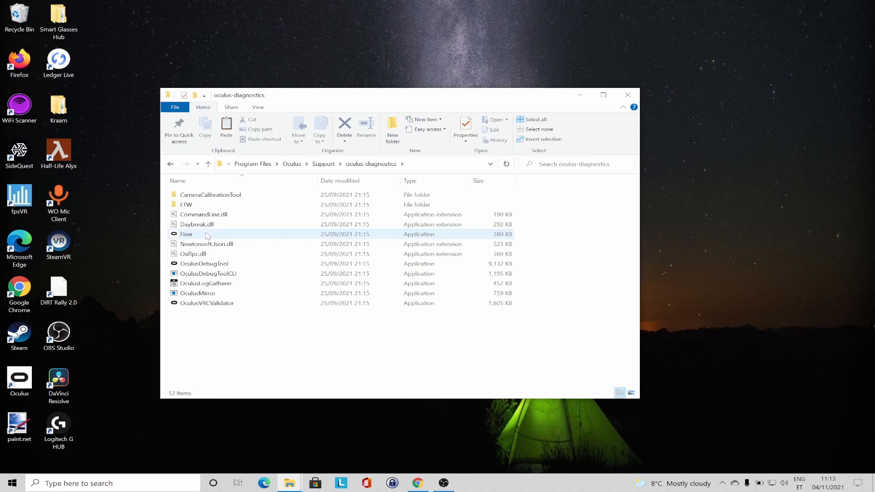
{"action": "left_click", "coordinate": [203, 263]}
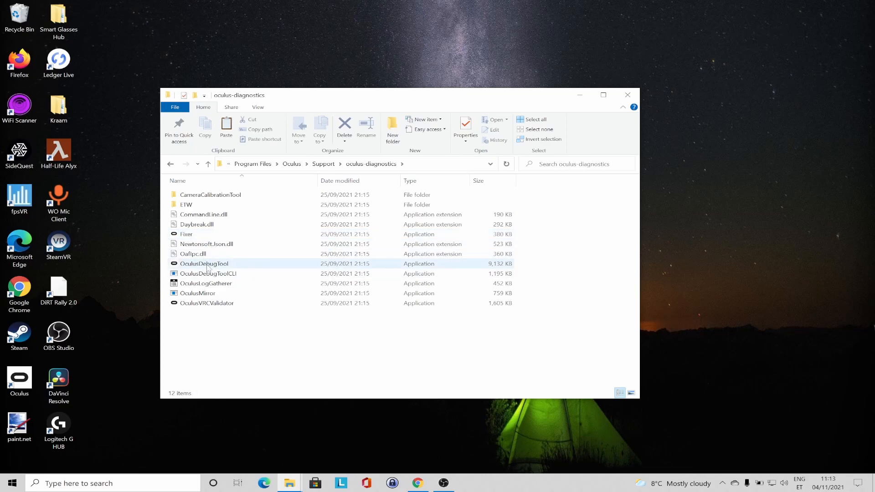
{"action": "mouse_move", "coordinate": [204, 263]}
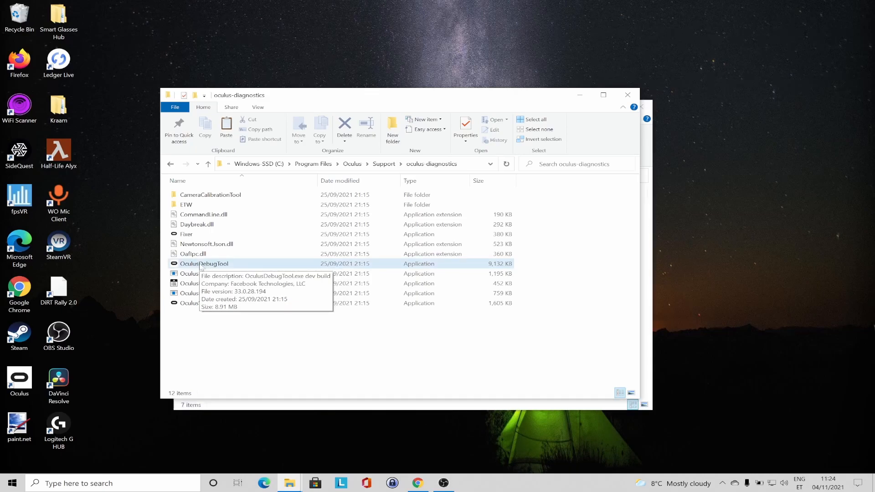
- Launch OculusDebugTool, set Visible HUD to Performance and HUD mode to Performance Summary
{"action": "double_click", "coordinate": [203, 264]}
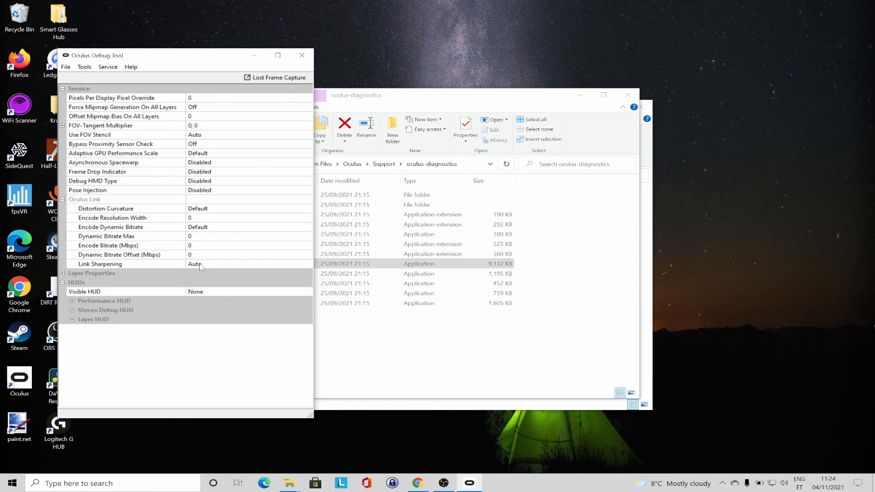
{"action": "mouse_move", "coordinate": [191, 197]}
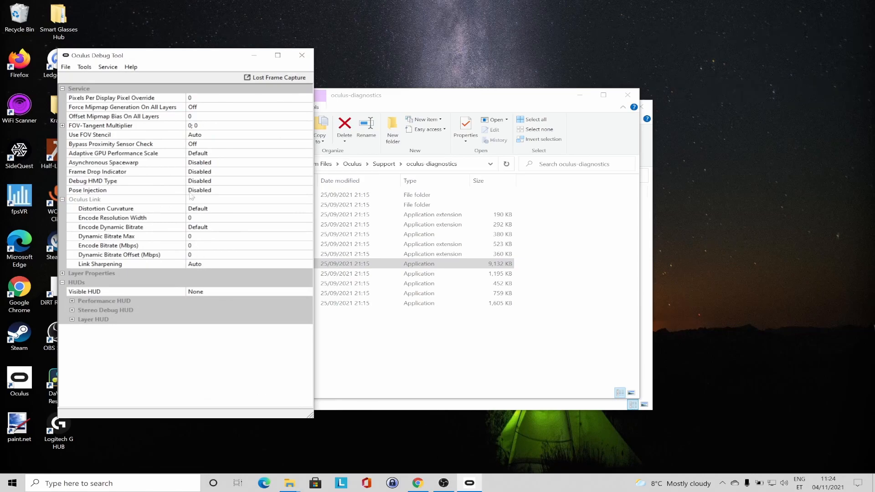
{"action": "mouse_move", "coordinate": [200, 98]}
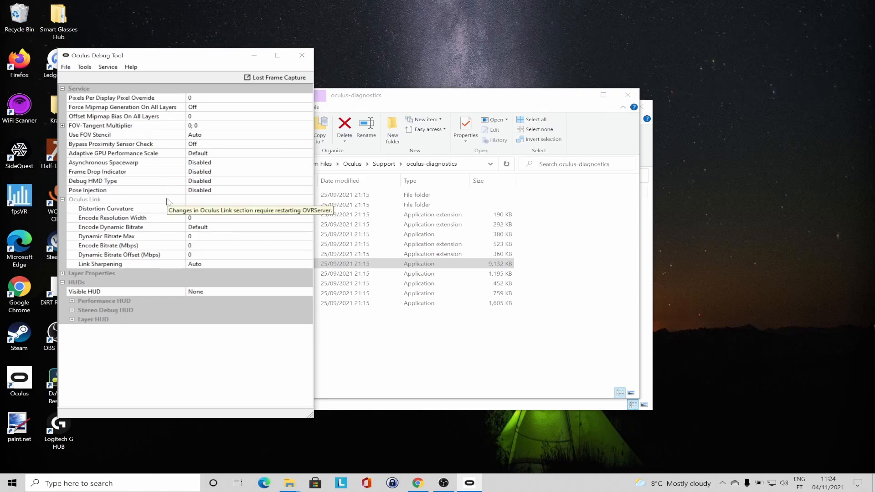
{"action": "mouse_move", "coordinate": [83, 291]}
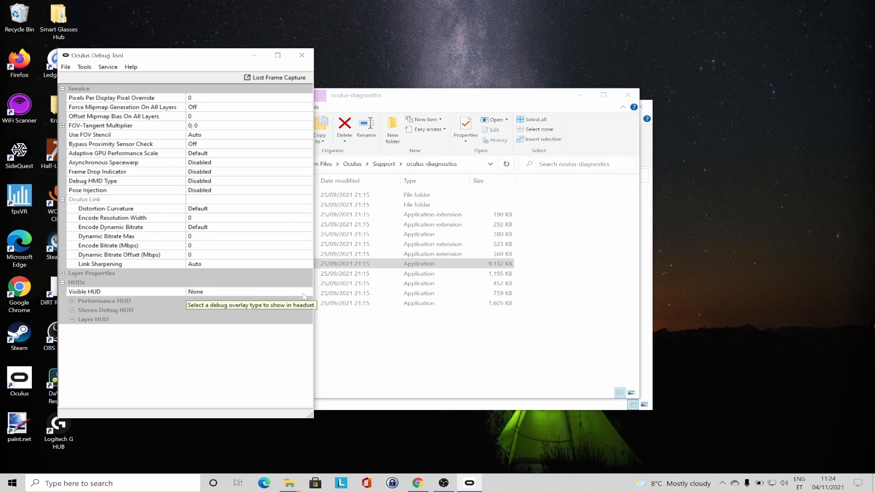
{"action": "left_click", "coordinate": [307, 291]}
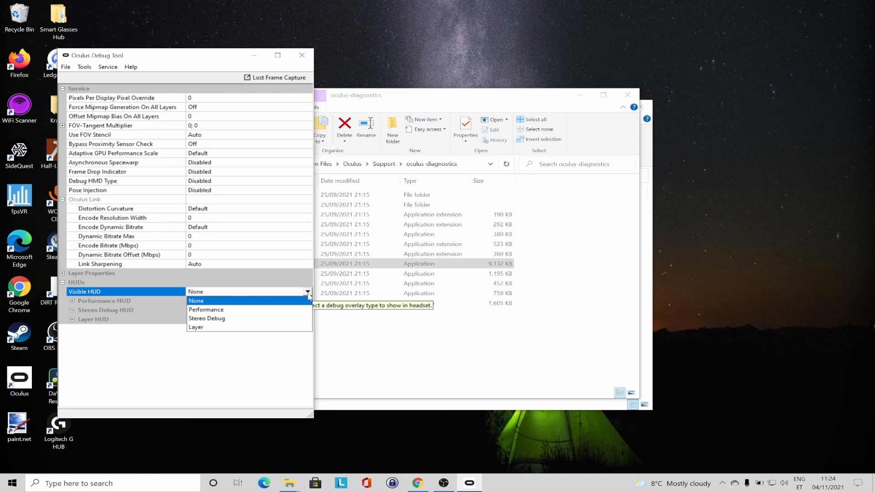
{"action": "left_click", "coordinate": [206, 309]}
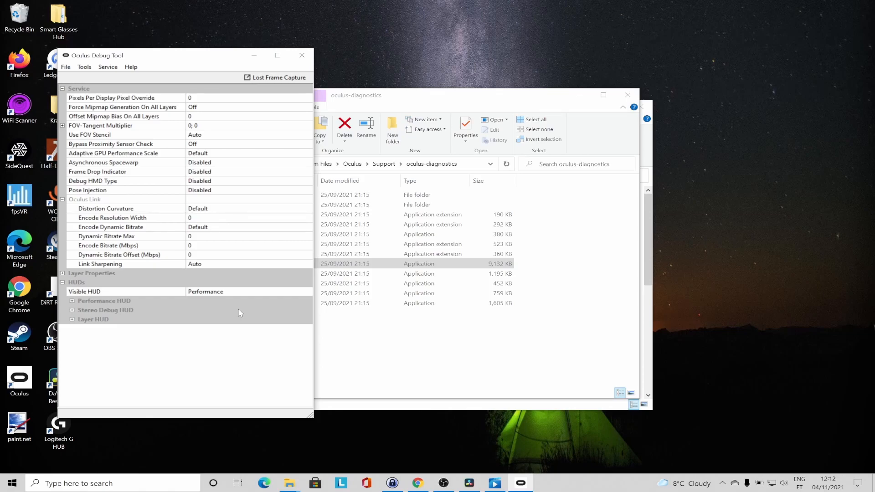
{"action": "left_click", "coordinate": [71, 300]}
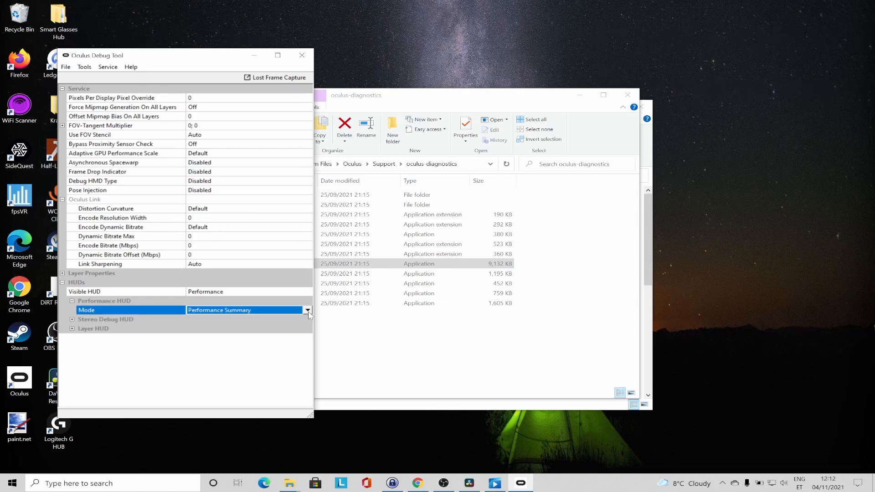
{"action": "left_click", "coordinate": [307, 310]}
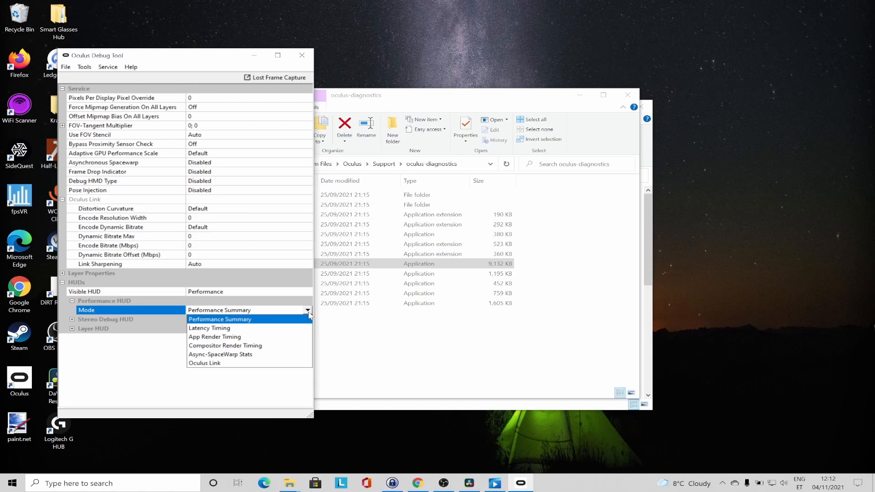
{"action": "mouse_move", "coordinate": [269, 321]}
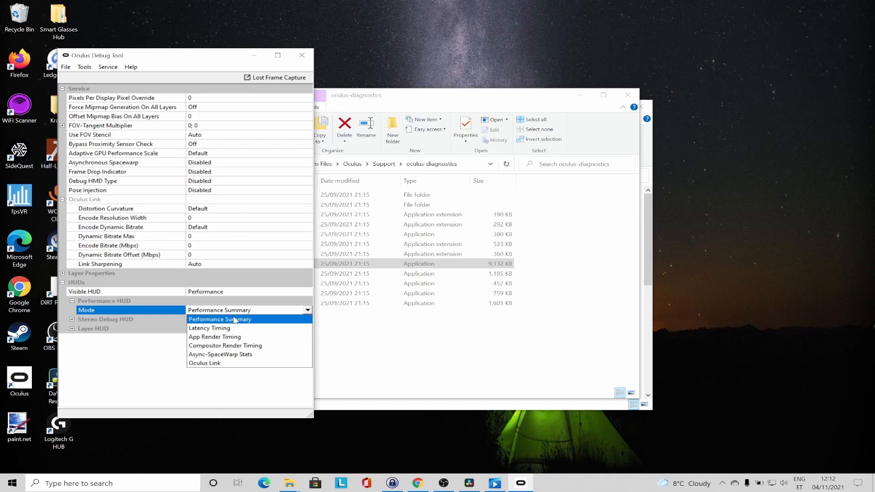
{"action": "mouse_move", "coordinate": [217, 363]}
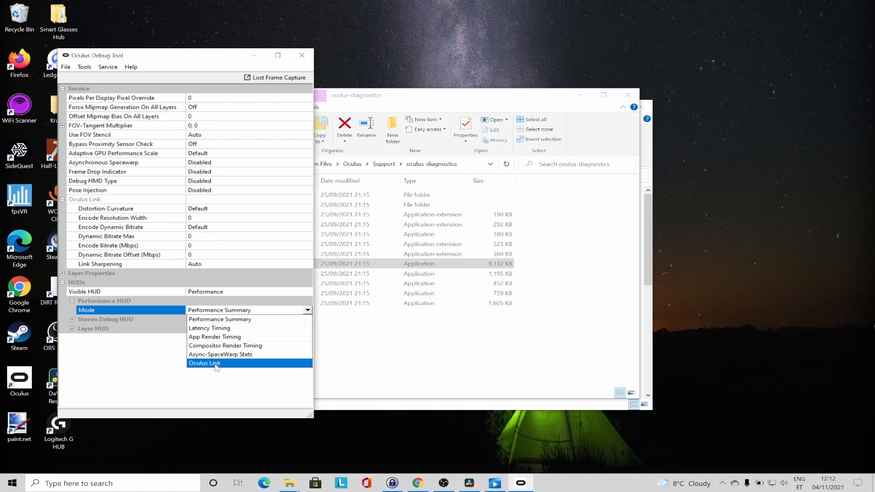
{"action": "mouse_move", "coordinate": [244, 322]}
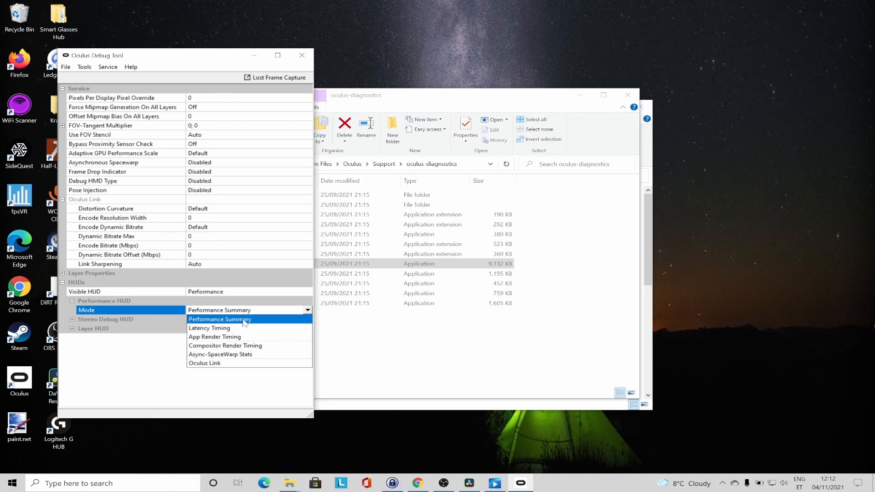
{"action": "left_click", "coordinate": [219, 319]}
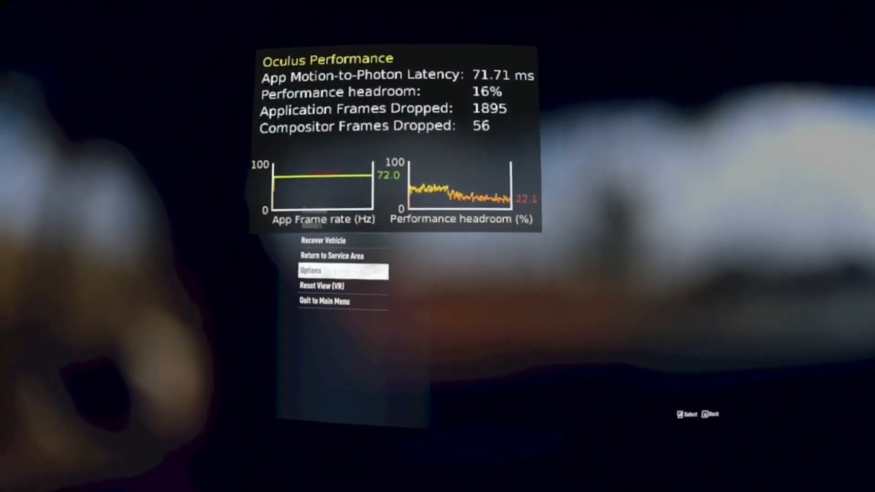
- Read the HUD's 71.71 ms latency and 16% headroom over Dirt Rally's pause menu
{"action": "left_click", "coordinate": [311, 271]}
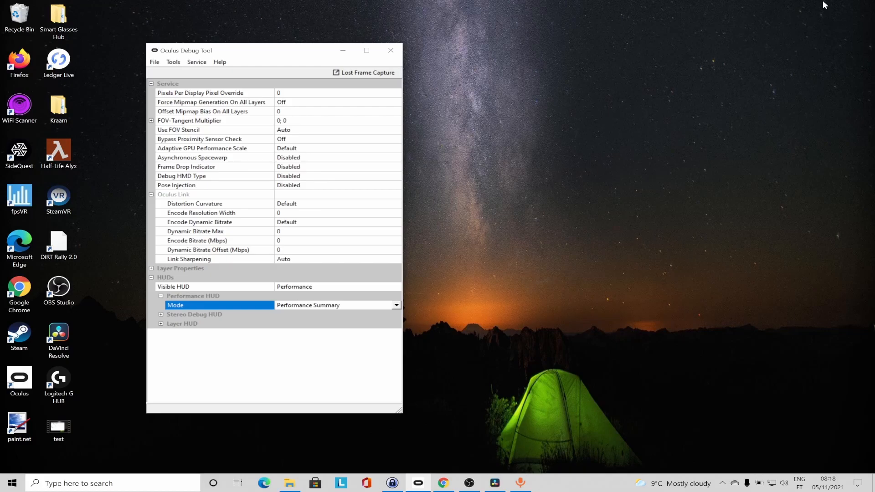
{"action": "mouse_move", "coordinate": [533, 158]}
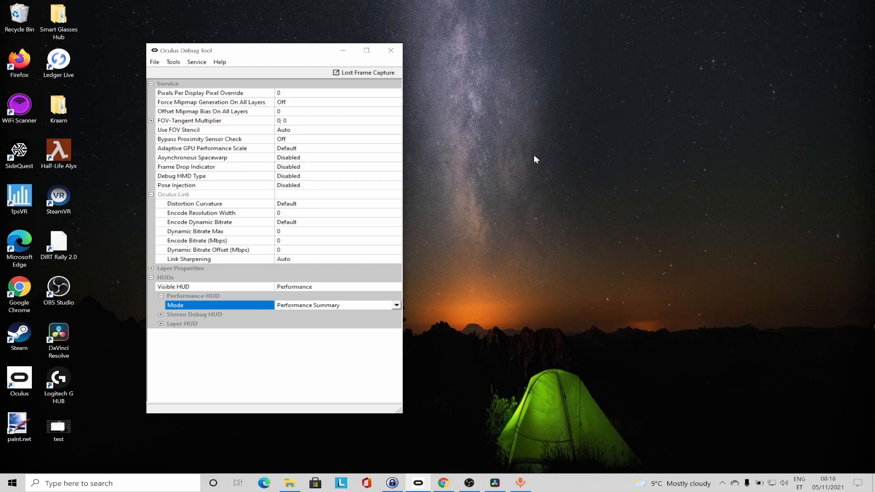
- Switch the Performance HUD mode to Oculus Link
{"action": "left_click", "coordinate": [395, 305]}
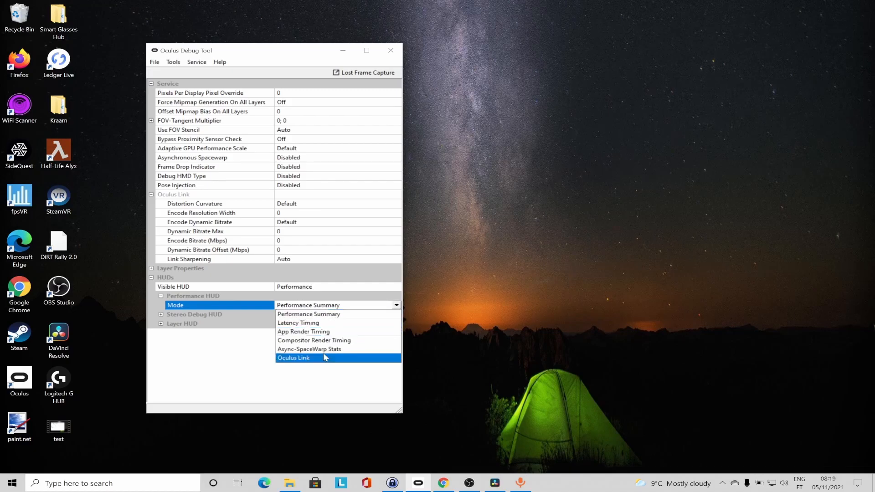
{"action": "left_click", "coordinate": [293, 358]}
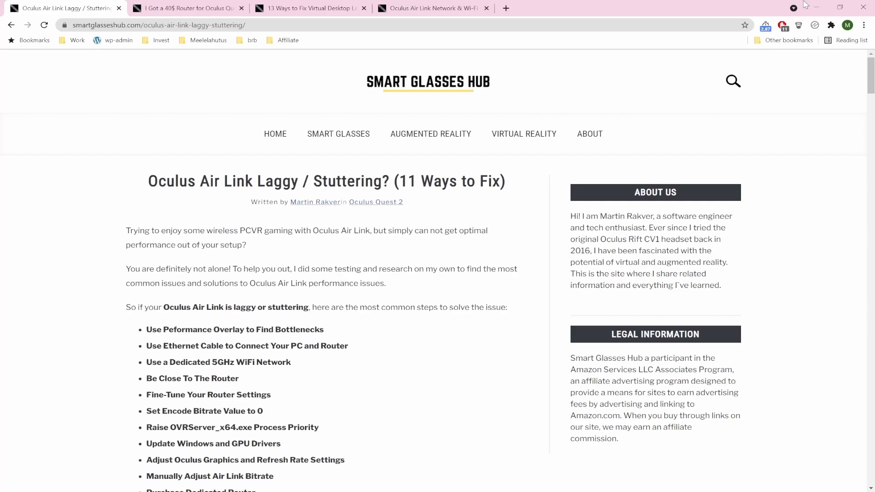
{"action": "mouse_move", "coordinate": [471, 224]}
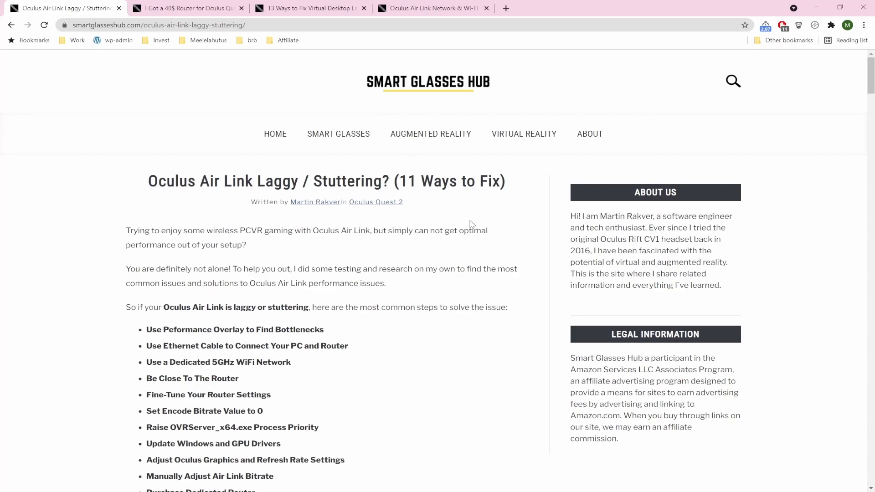
{"action": "mouse_move", "coordinate": [358, 327]}
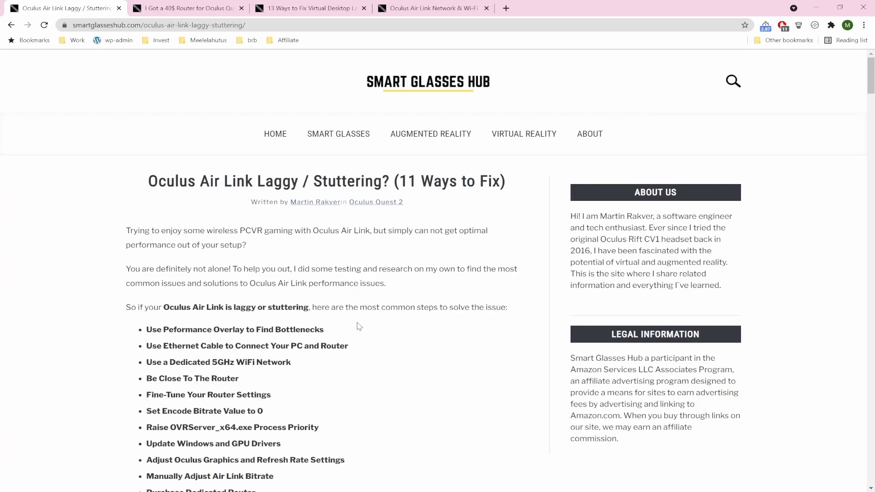
- Scroll the Air Link article past fixes 1–5 to heading 6, Set Encode Bitrate Value to 0
{"action": "scroll", "scroll_direction": "down", "scroll_amount": 3}
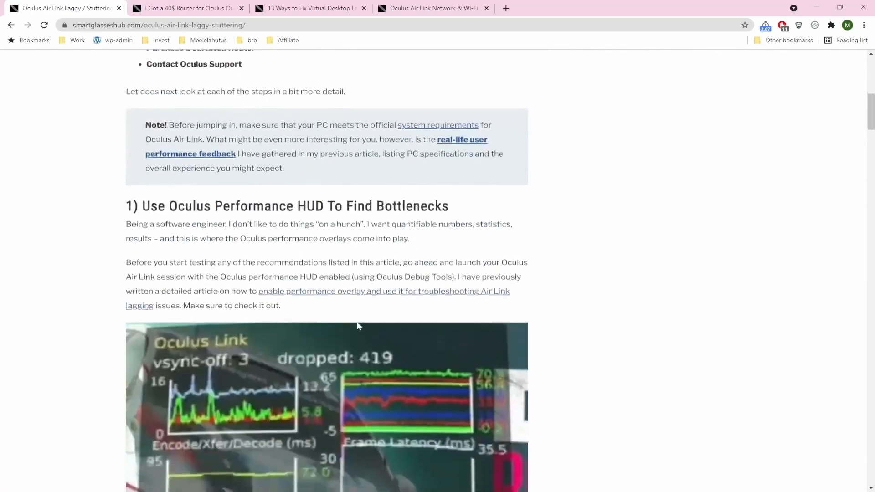
{"action": "scroll", "scroll_direction": "down", "scroll_amount": 3}
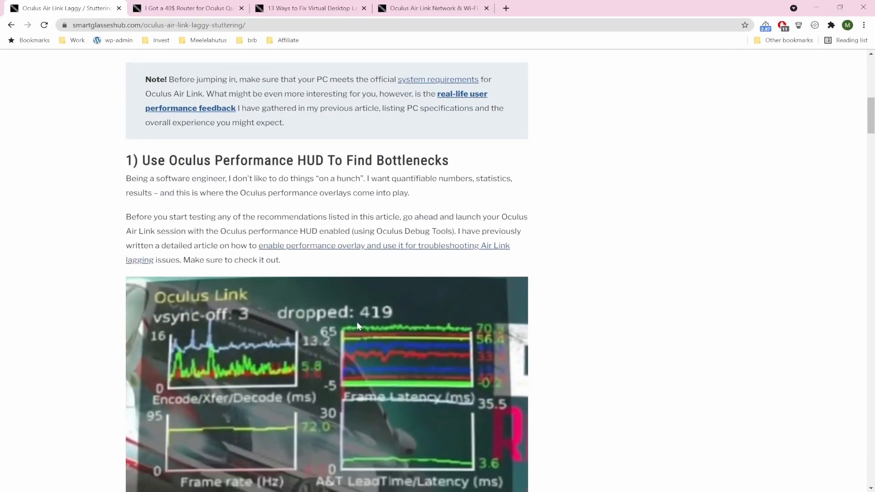
{"action": "scroll", "scroll_direction": "down", "scroll_amount": 3}
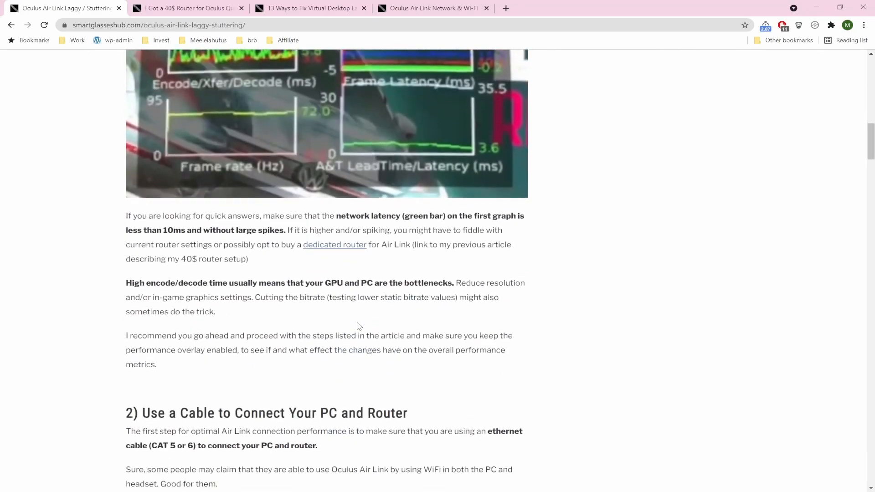
{"action": "scroll", "scroll_direction": "down", "scroll_amount": 3}
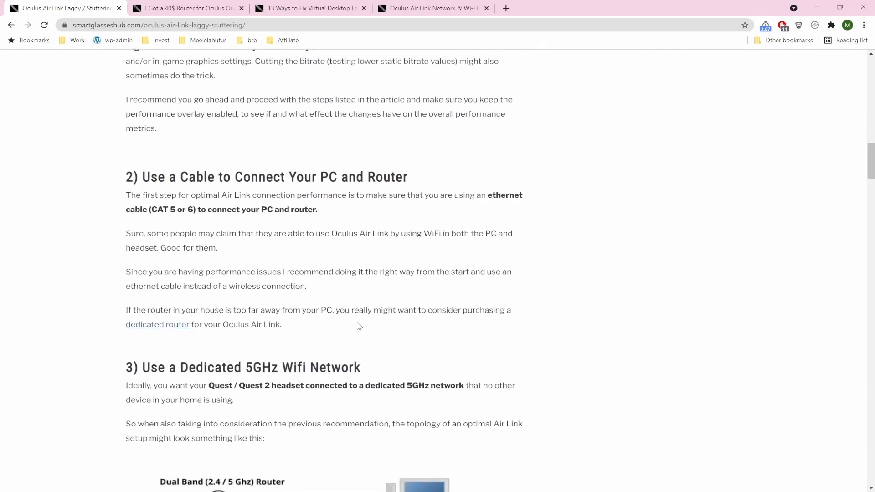
{"action": "scroll", "scroll_direction": "down", "scroll_amount": 3}
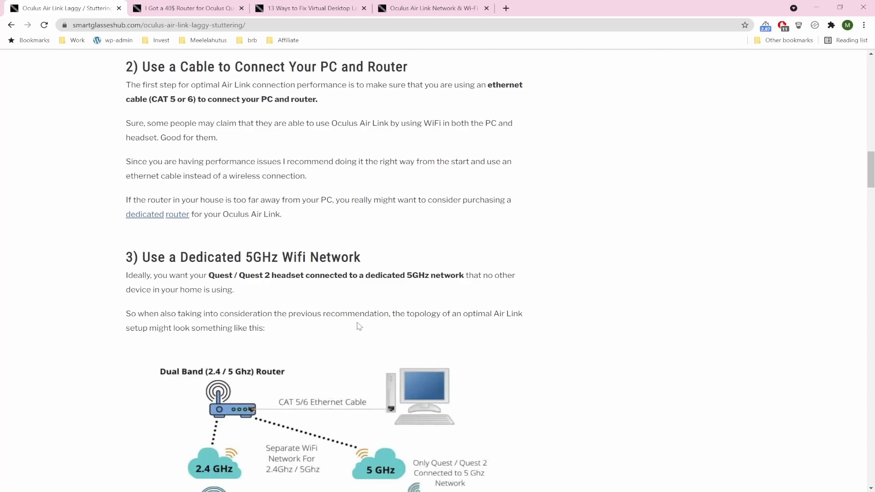
{"action": "mouse_move", "coordinate": [251, 81]}
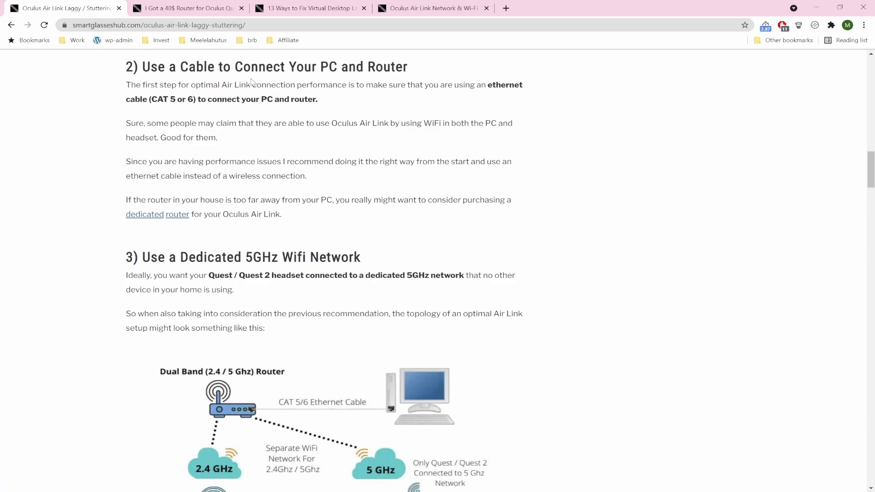
{"action": "scroll", "scroll_direction": "down", "scroll_amount": 3}
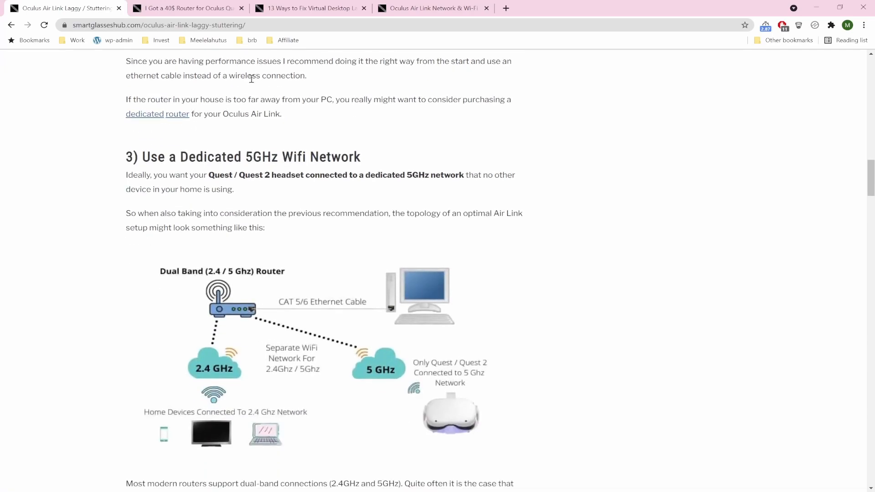
{"action": "scroll", "scroll_direction": "down", "scroll_amount": 3}
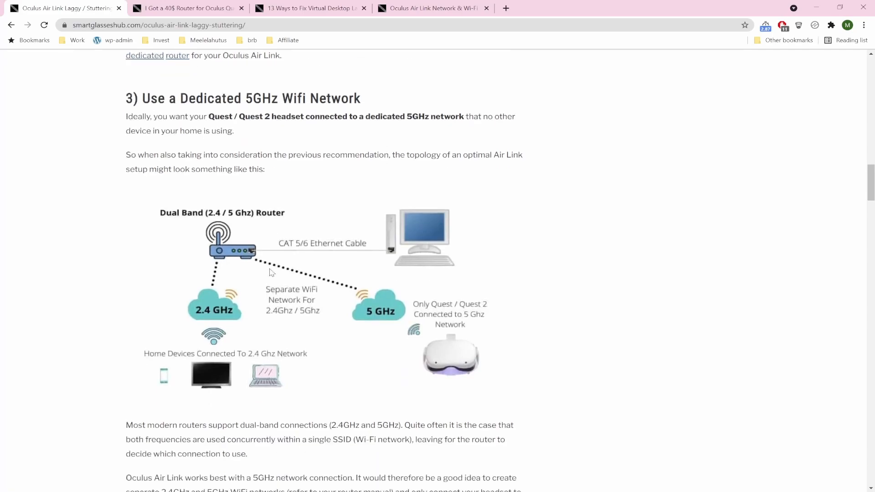
{"action": "scroll", "scroll_direction": "down", "scroll_amount": 3}
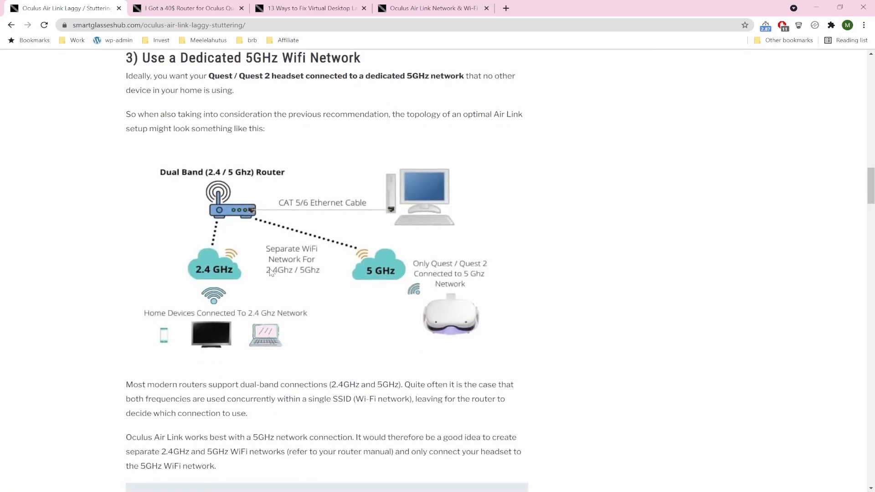
{"action": "scroll", "scroll_direction": "down", "scroll_amount": 3}
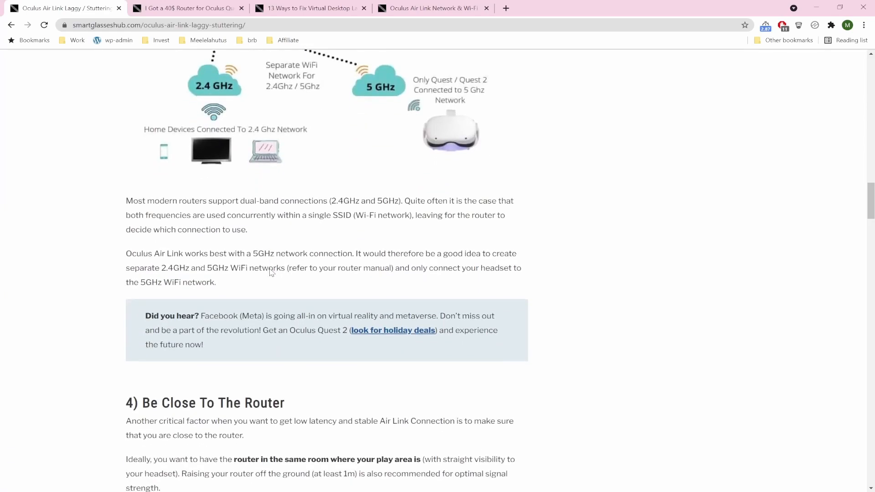
{"action": "scroll", "scroll_direction": "down", "scroll_amount": 3}
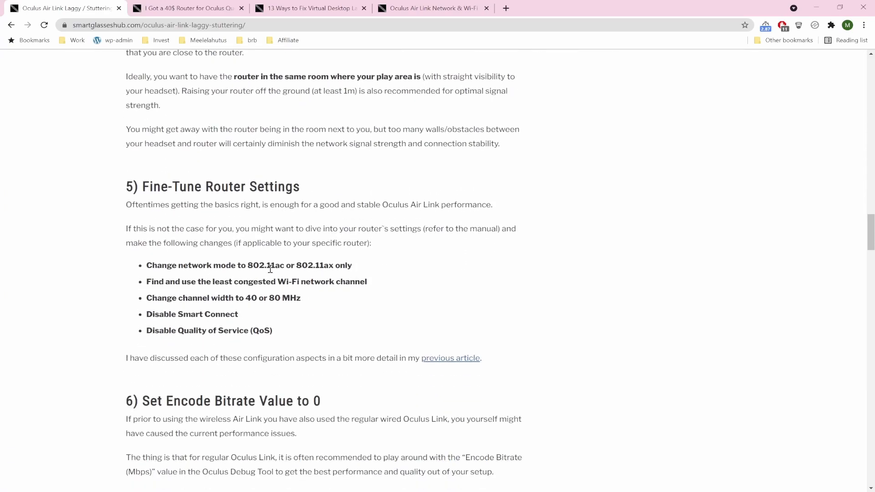
{"action": "mouse_move", "coordinate": [193, 224]}
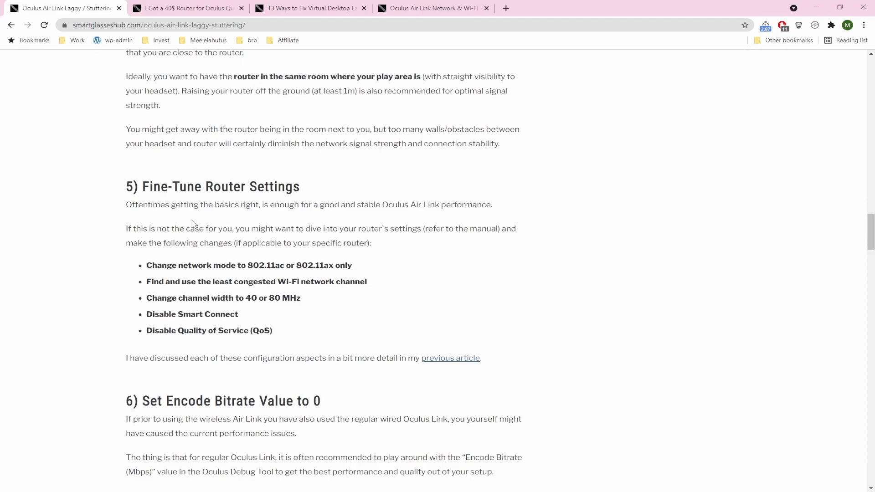
{"action": "scroll", "scroll_direction": "down", "scroll_amount": 3}
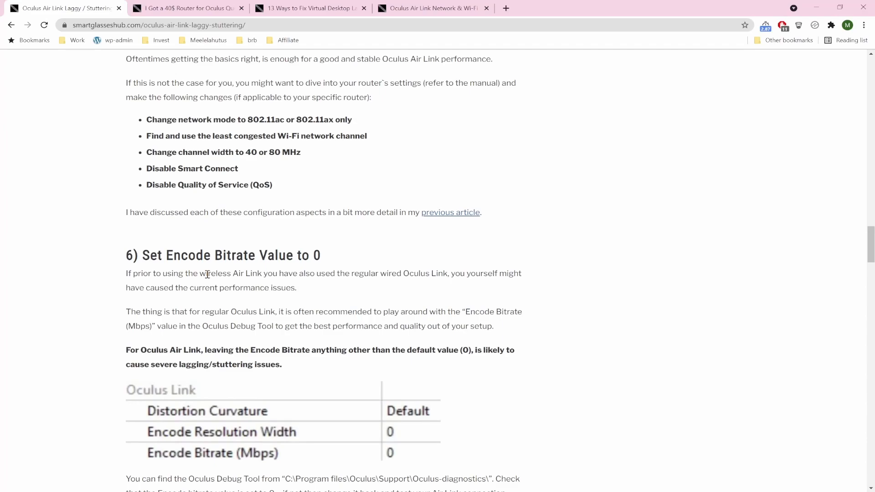
- Scroll slightly to show the full Encode Bitrate table and the OVRServer_x64.exe priority heading
{"action": "scroll", "scroll_direction": "down", "scroll_amount": 3}
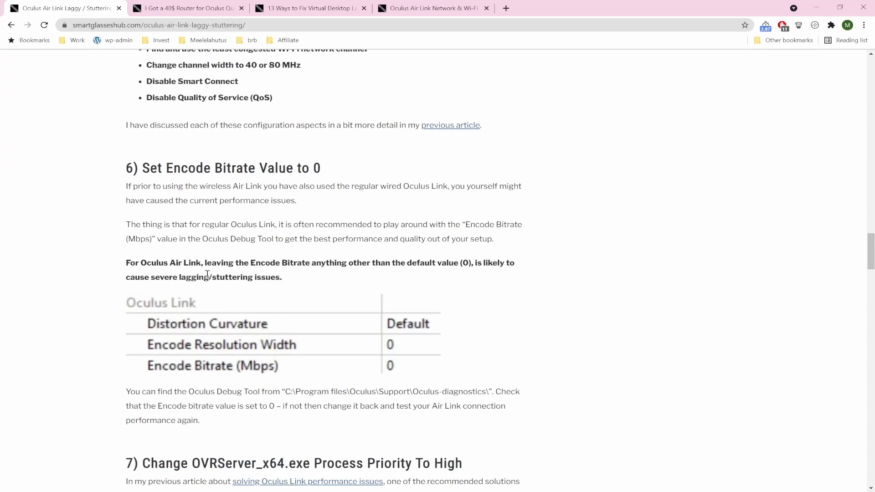
{"action": "mouse_move", "coordinate": [246, 120]}
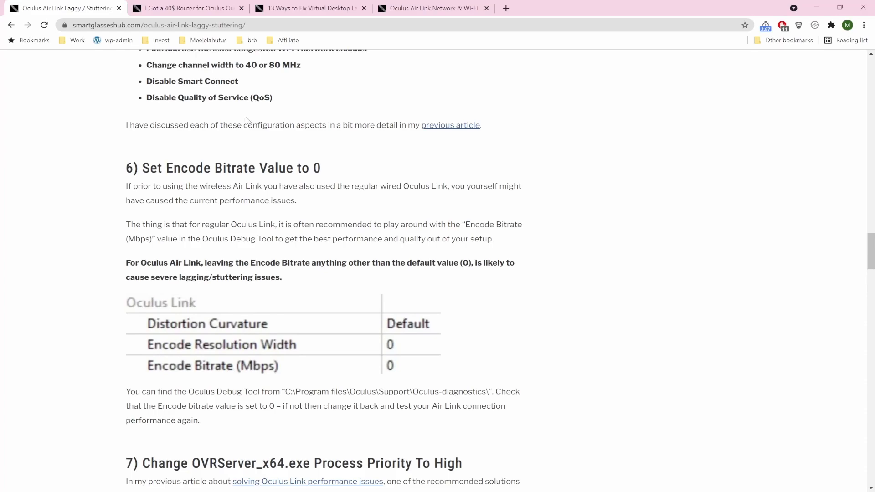
{"action": "mouse_move", "coordinate": [235, 313]}
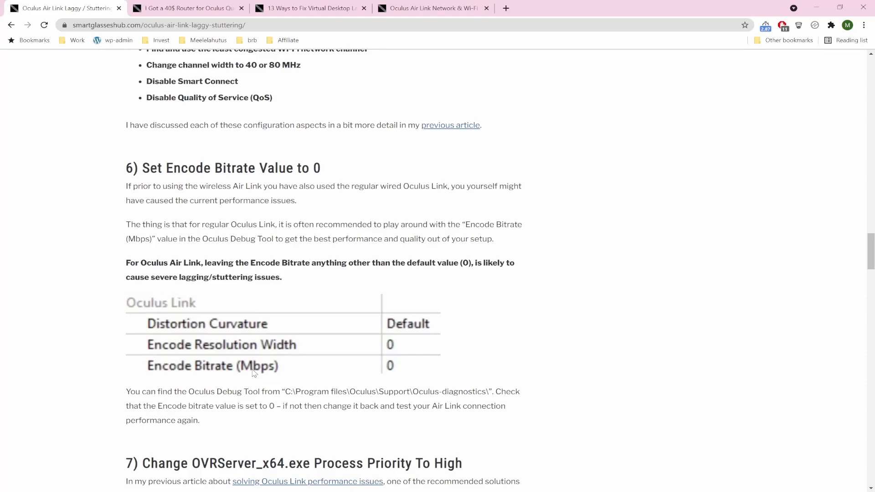
{"action": "mouse_move", "coordinate": [200, 368]}
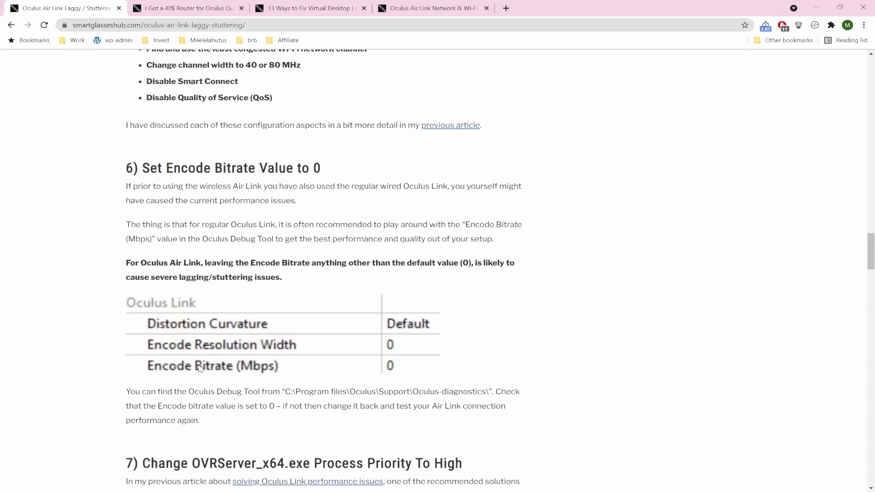
- Scroll through fixes 7–11 to the dedicated router diagram and TP-Link setup video
{"action": "scroll", "scroll_direction": "down", "scroll_amount": 3}
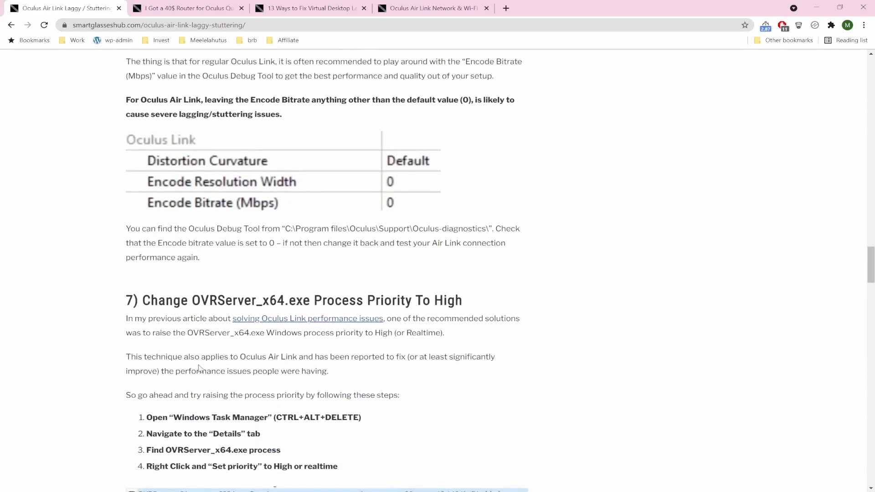
{"action": "scroll", "scroll_direction": "down", "scroll_amount": 3}
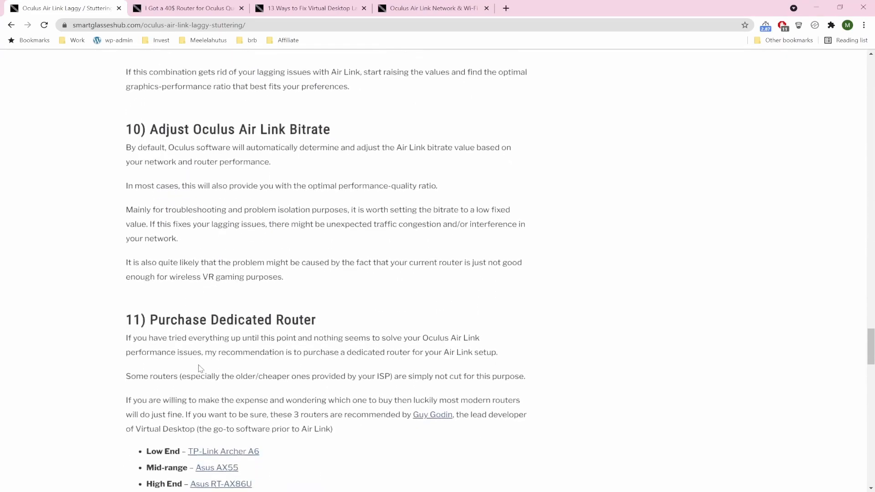
{"action": "scroll", "scroll_direction": "down", "scroll_amount": 3}
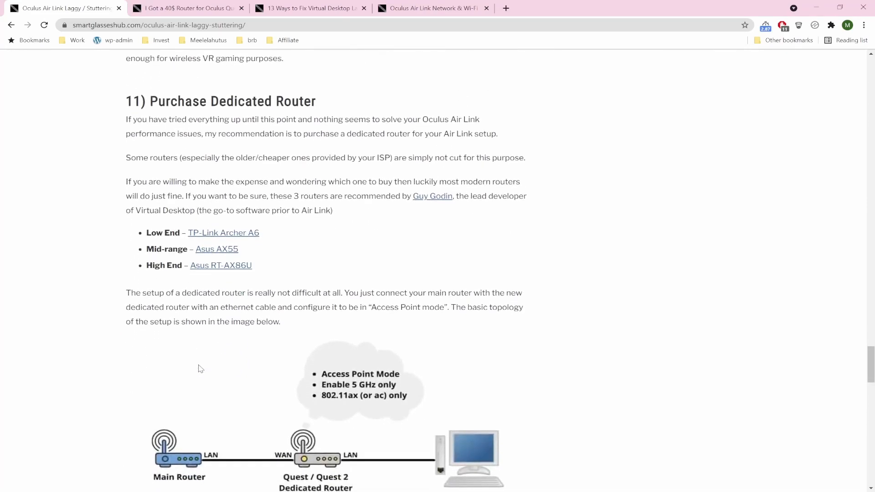
{"action": "scroll", "scroll_direction": "down", "scroll_amount": 3}
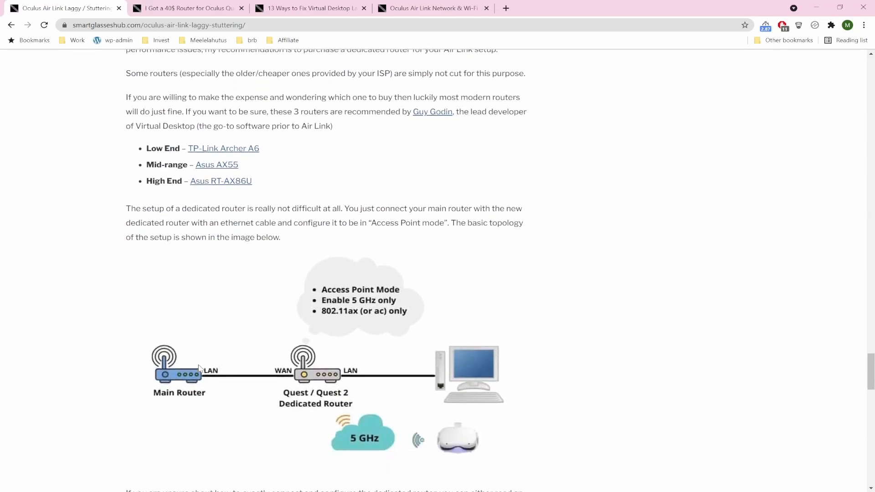
{"action": "scroll", "scroll_direction": "down", "scroll_amount": 3}
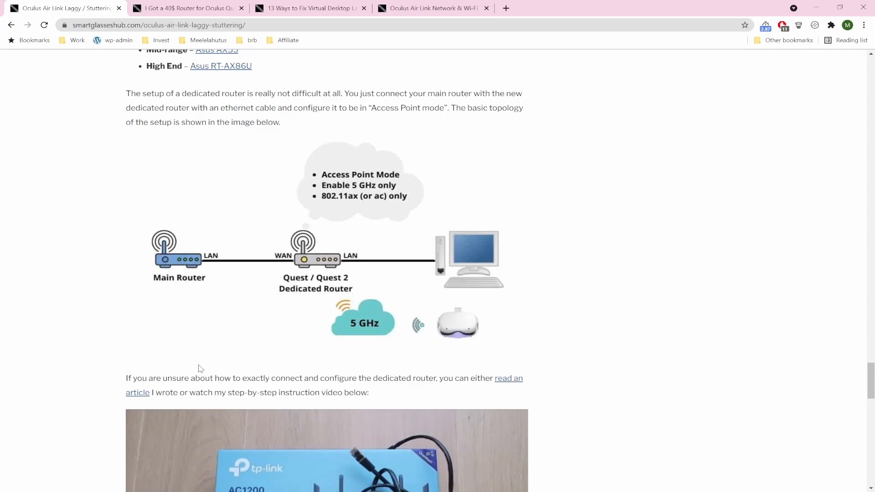
{"action": "scroll", "scroll_direction": "down", "scroll_amount": 3}
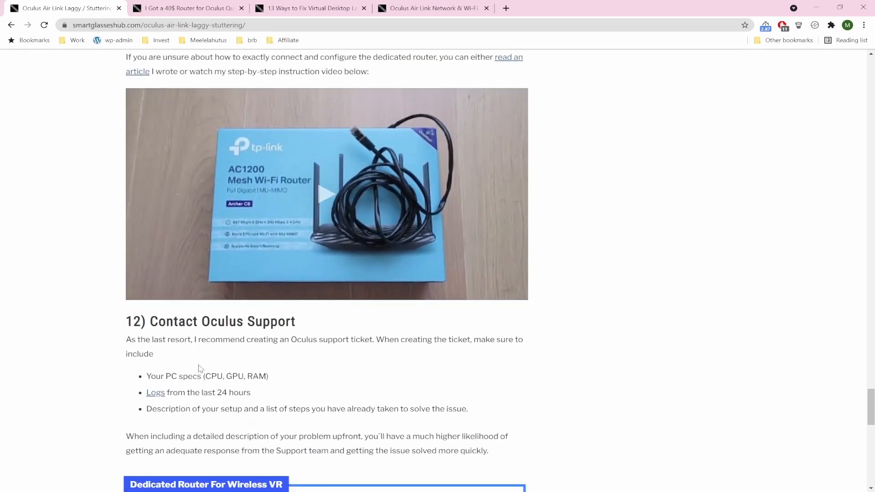
{"action": "mouse_move", "coordinate": [577, 150]}
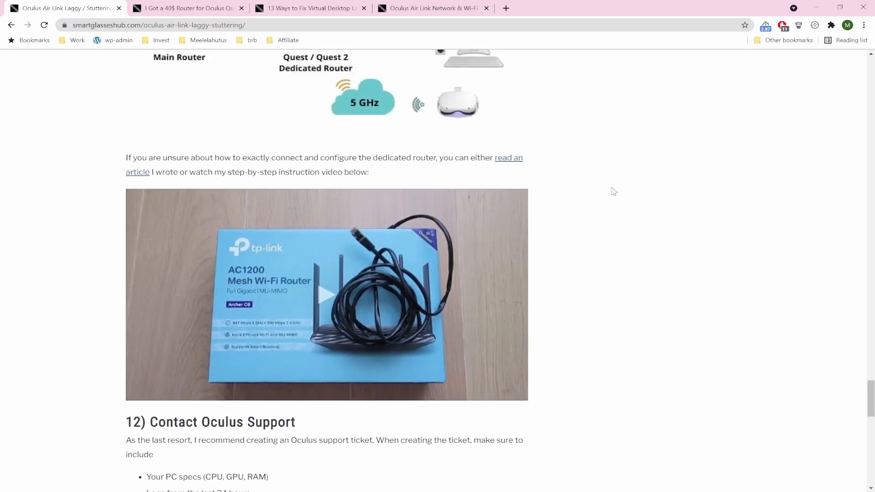
{"action": "mouse_move", "coordinate": [345, 295]}
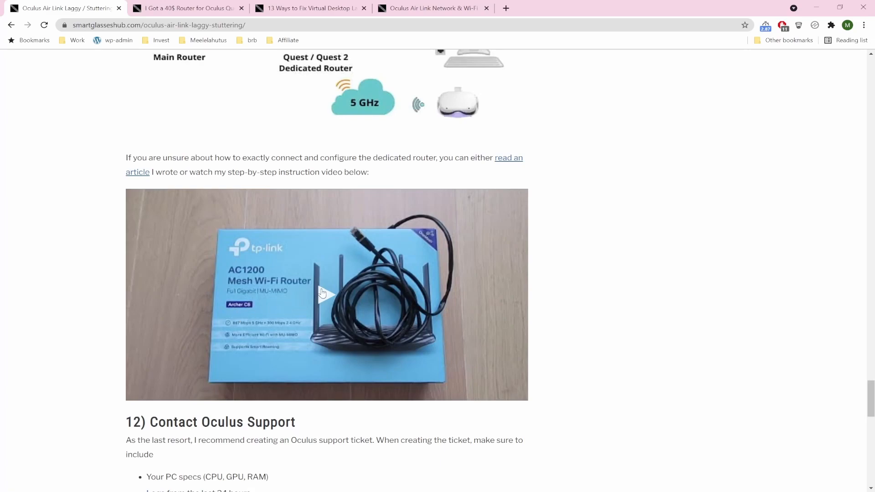
{"action": "mouse_move", "coordinate": [328, 296]}
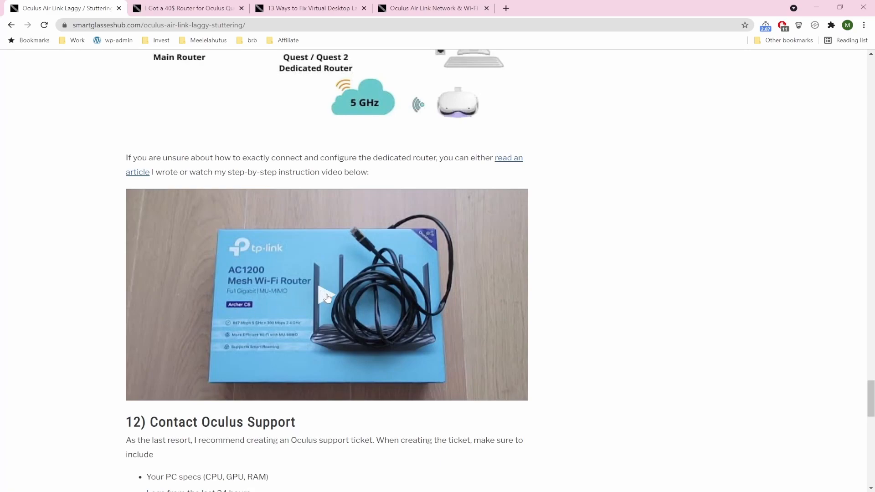
- Open the second tab's '$40 Router for Oculus Quest' article and scroll to its 5GHz settings
{"action": "left_click", "coordinate": [198, 8]}
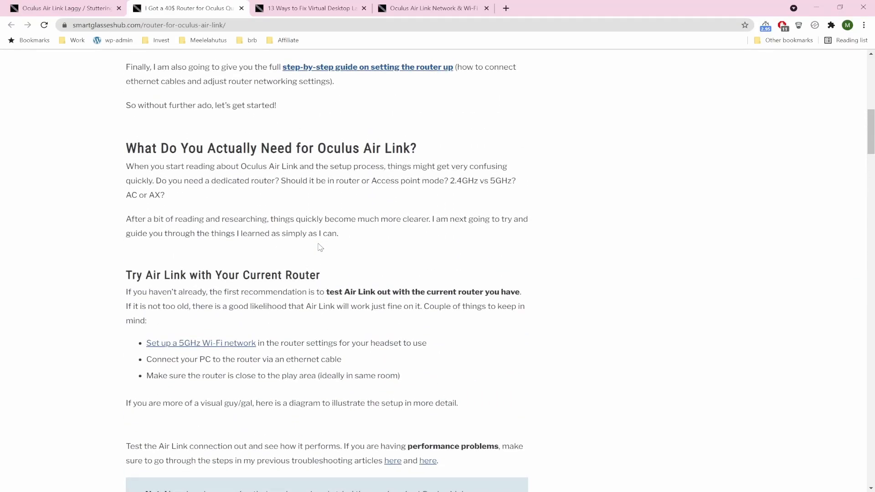
{"action": "scroll", "scroll_direction": "down", "scroll_amount": 3}
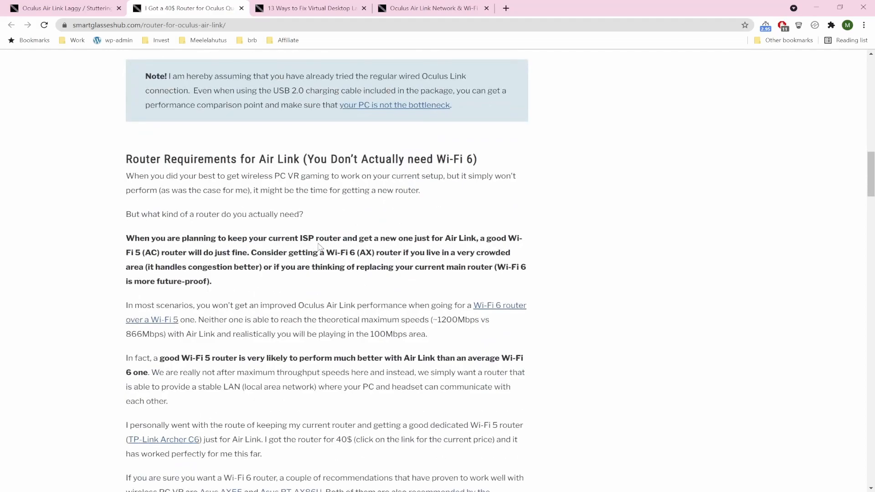
{"action": "scroll", "scroll_direction": "down", "scroll_amount": 3}
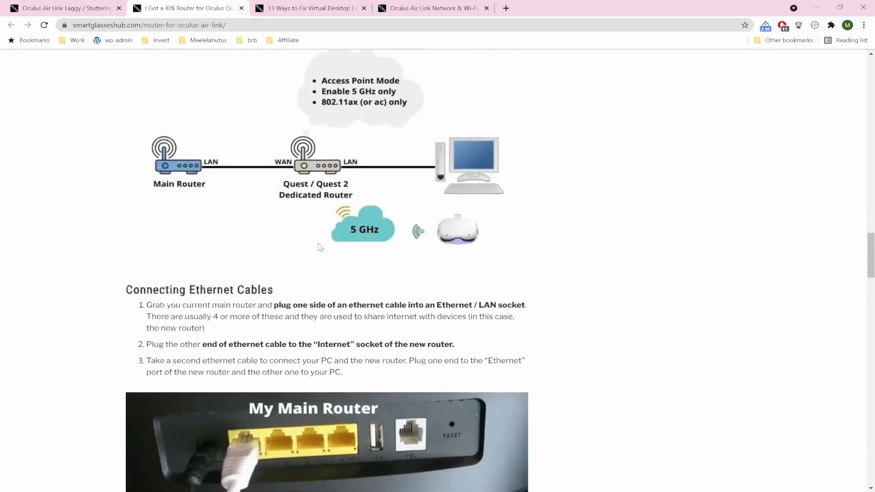
{"action": "scroll", "scroll_direction": "down", "scroll_amount": 3}
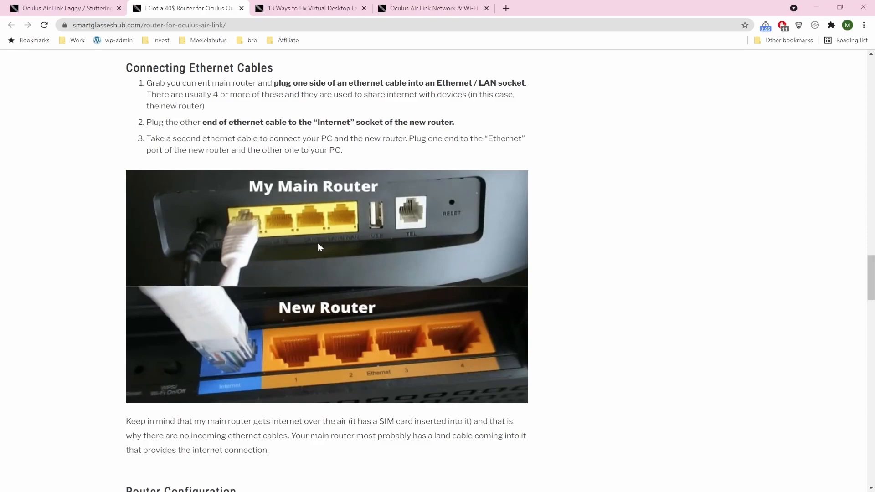
{"action": "scroll", "scroll_direction": "down", "scroll_amount": 3}
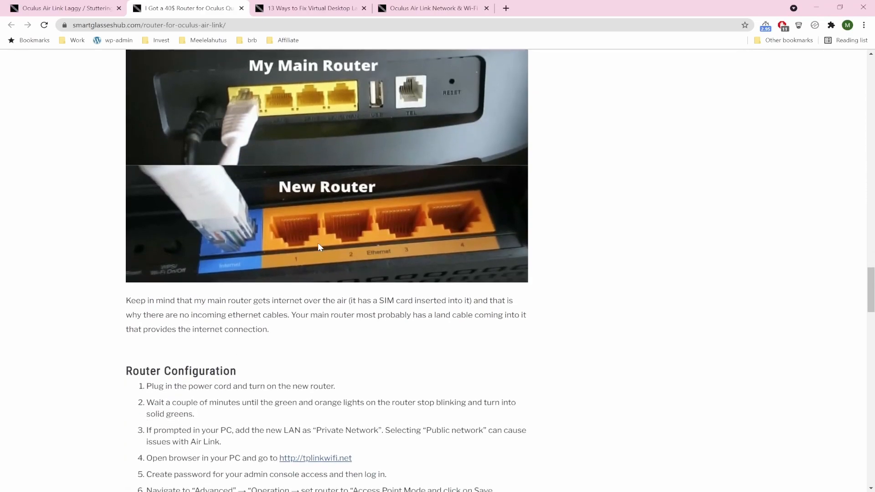
{"action": "scroll", "scroll_direction": "down", "scroll_amount": 3}
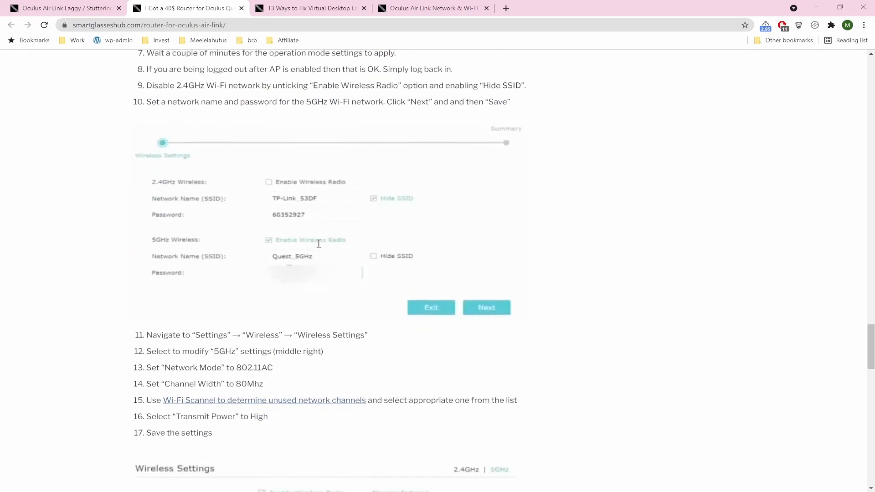
{"action": "scroll", "scroll_direction": "down", "scroll_amount": 3}
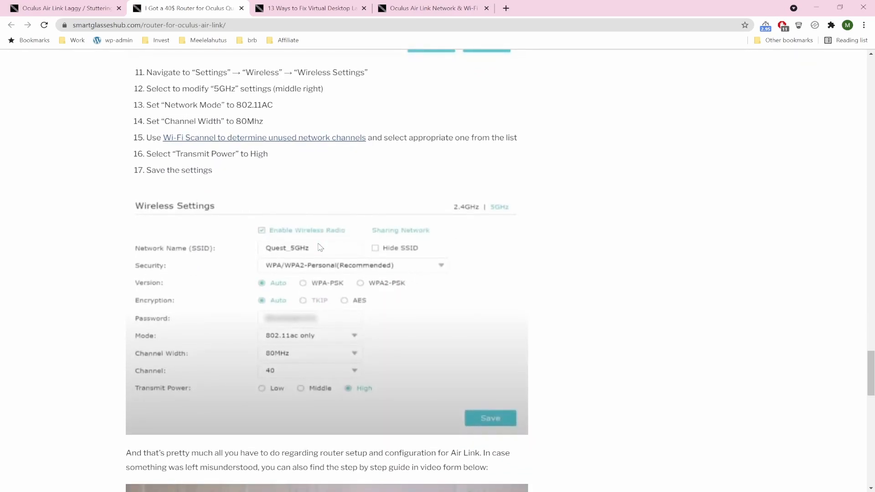
- Open the third tab's 'Virtual Desktop Lagging' article and scroll to section 6.4 Sliced Encoding
{"action": "left_click", "coordinate": [315, 8]}
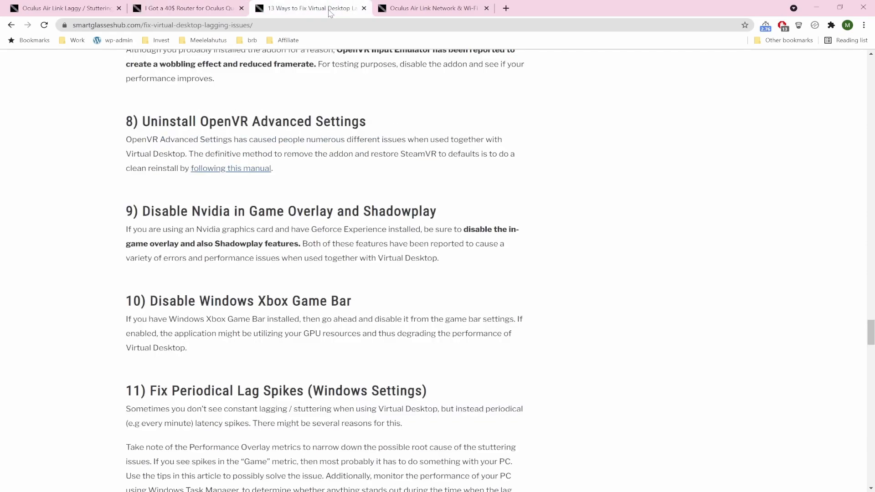
{"action": "scroll", "scroll_direction": "down", "scroll_amount": 3}
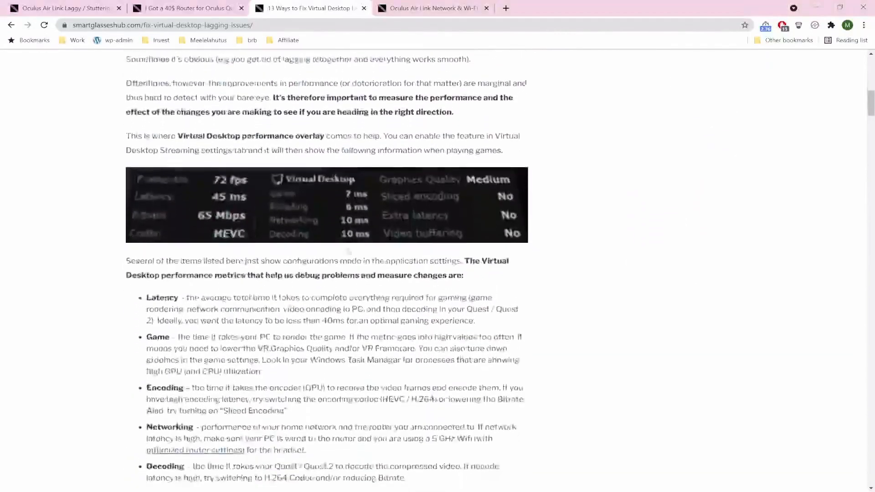
{"action": "scroll", "scroll_direction": "down", "scroll_amount": 3}
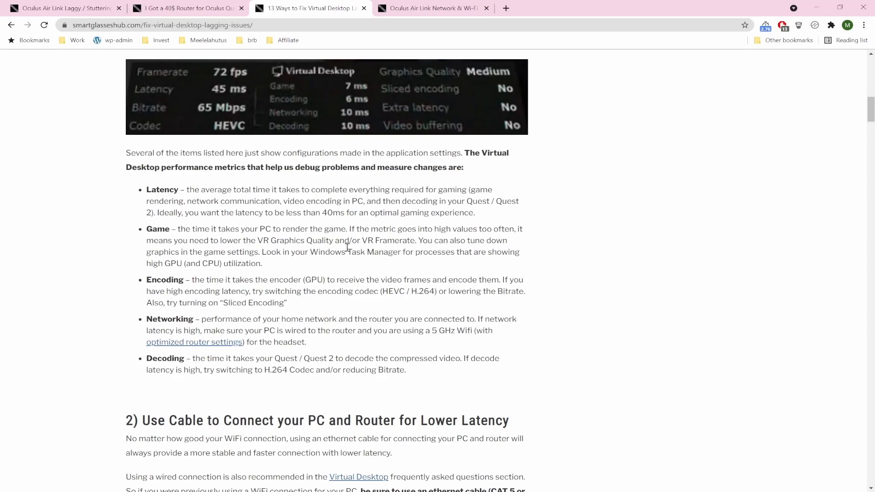
{"action": "mouse_move", "coordinate": [170, 281]}
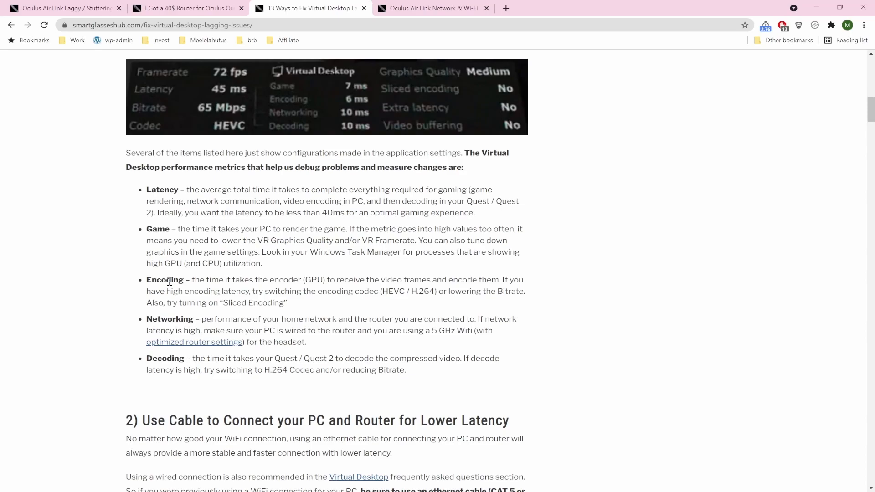
{"action": "mouse_move", "coordinate": [263, 141]}
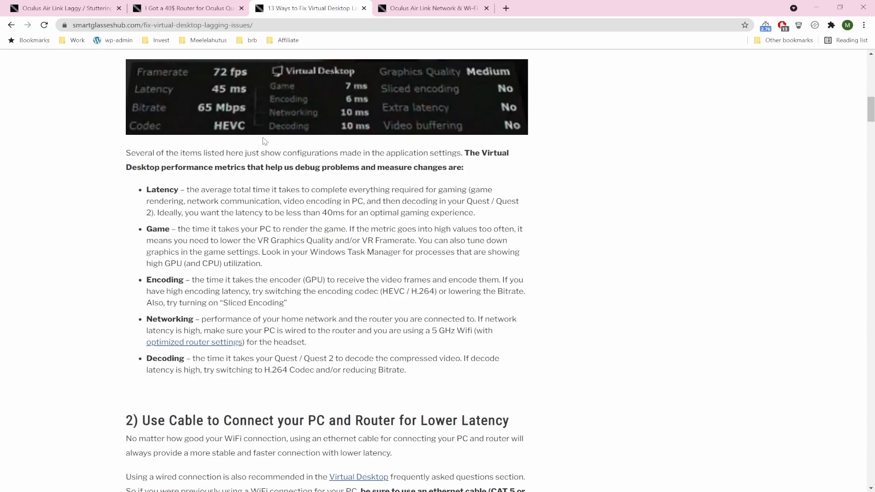
{"action": "scroll", "scroll_direction": "down", "scroll_amount": 3}
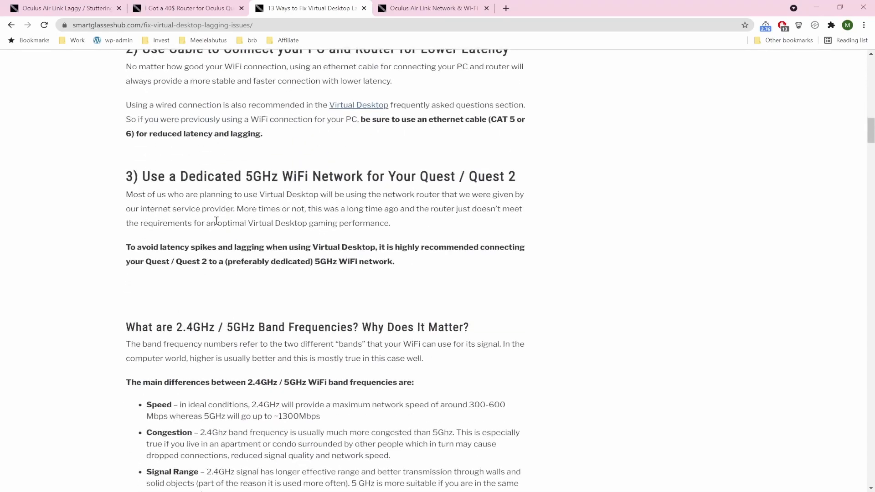
{"action": "mouse_move", "coordinate": [252, 333]}
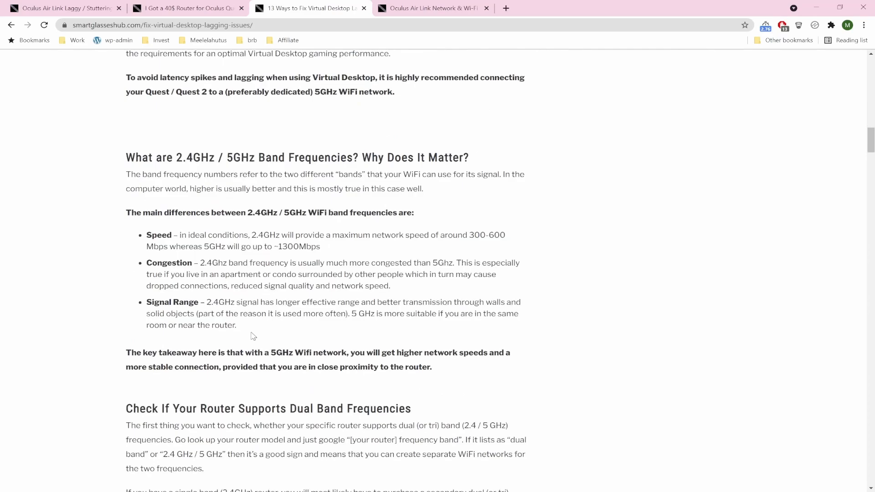
{"action": "scroll", "scroll_direction": "down", "scroll_amount": 3}
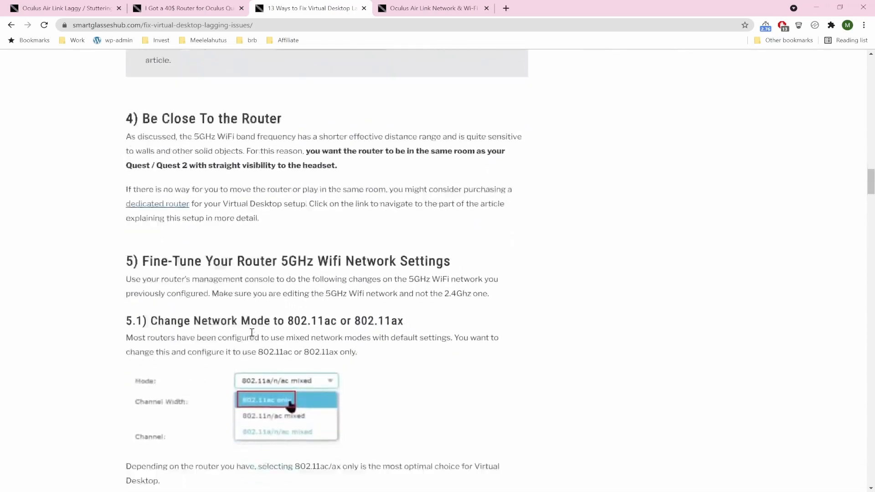
{"action": "scroll", "scroll_direction": "down", "scroll_amount": 3}
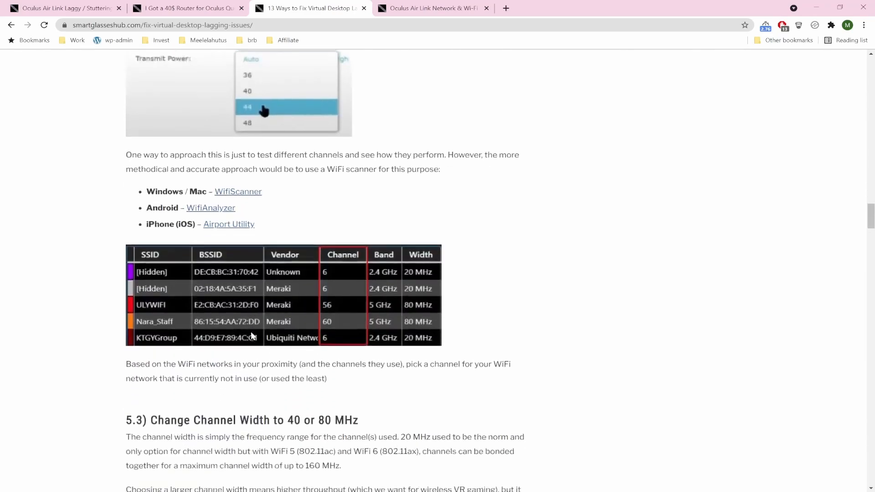
{"action": "scroll", "scroll_direction": "down", "scroll_amount": 3}
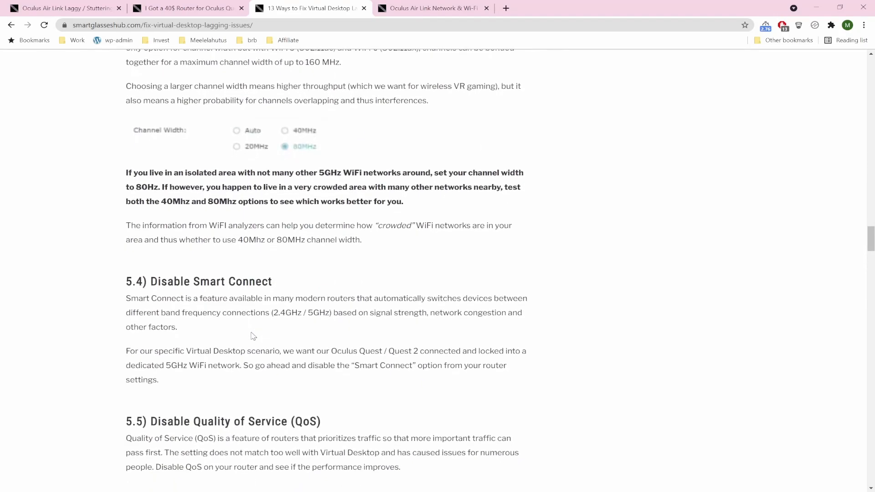
{"action": "scroll", "scroll_direction": "down", "scroll_amount": 3}
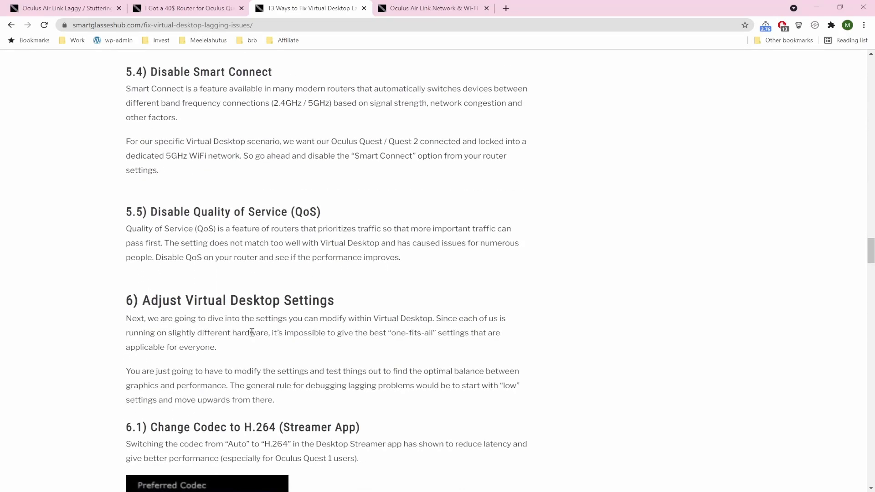
{"action": "scroll", "scroll_direction": "down", "scroll_amount": 3}
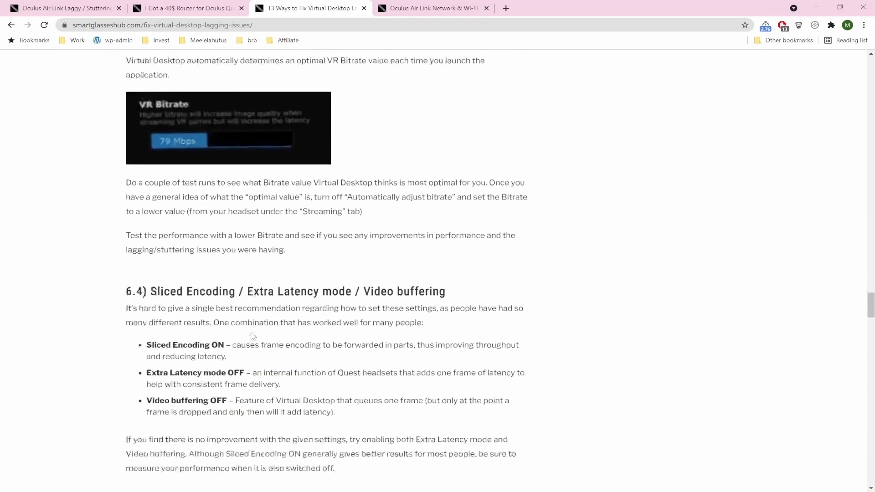
- Open the fourth tab's Network & Wi-Fi Setup article, skim down, then return to its question list
{"action": "left_click", "coordinate": [436, 8]}
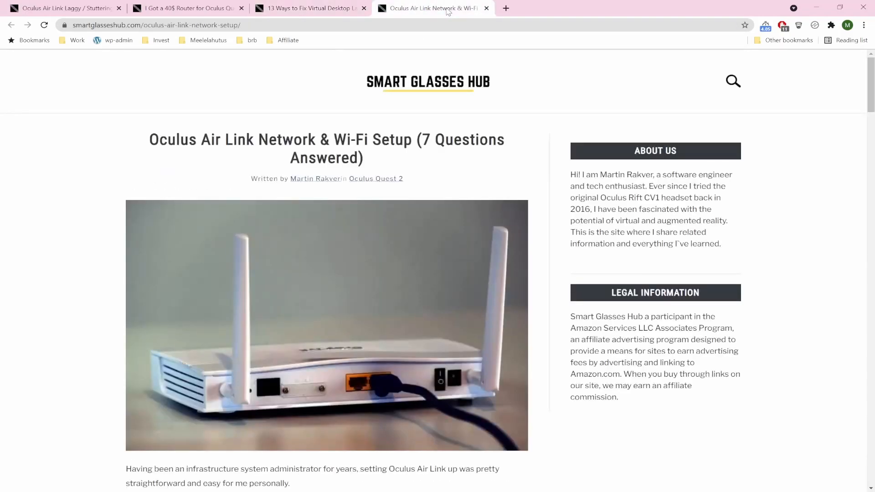
{"action": "mouse_move", "coordinate": [242, 216]}
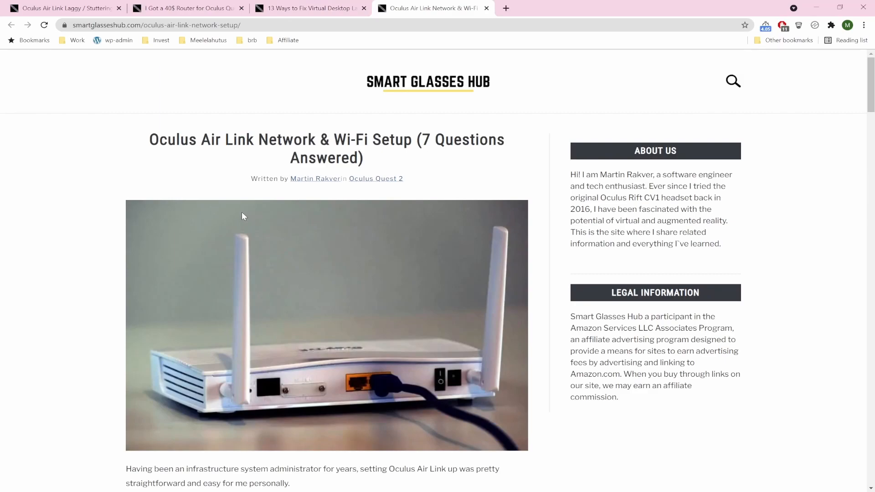
{"action": "scroll", "scroll_direction": "down", "scroll_amount": 3}
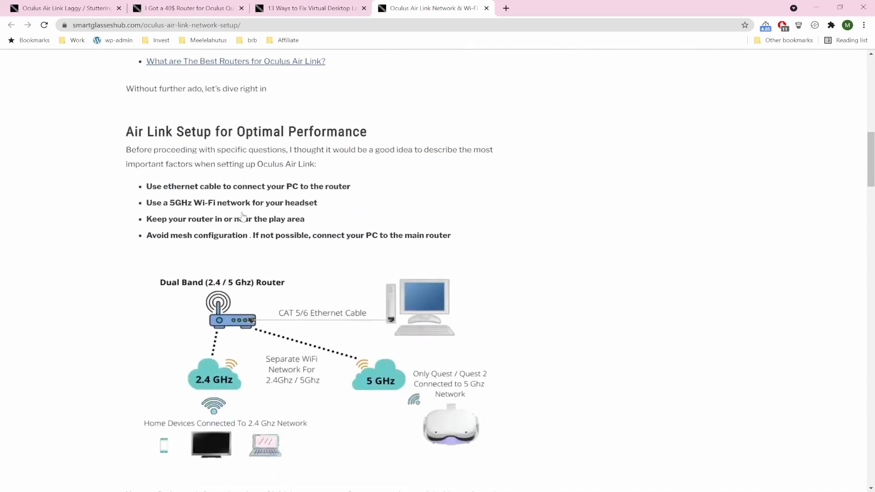
{"action": "scroll", "scroll_direction": "down", "scroll_amount": 3}
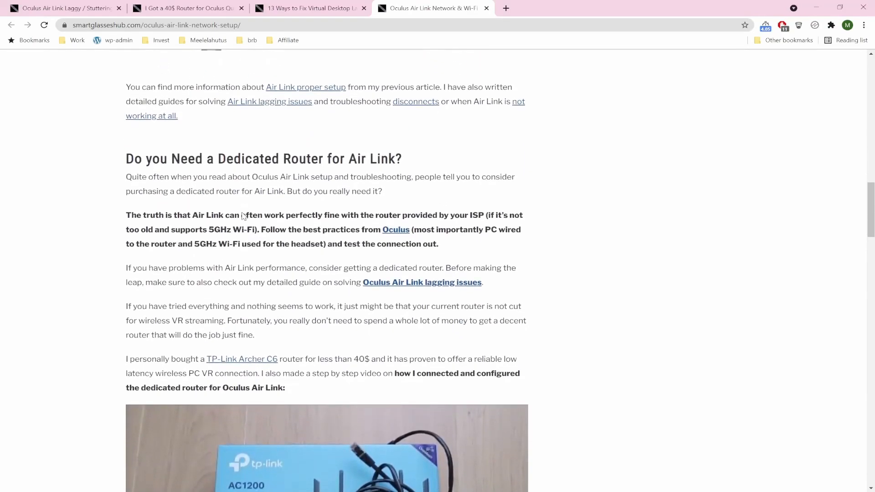
{"action": "scroll", "scroll_direction": "down", "scroll_amount": 3}
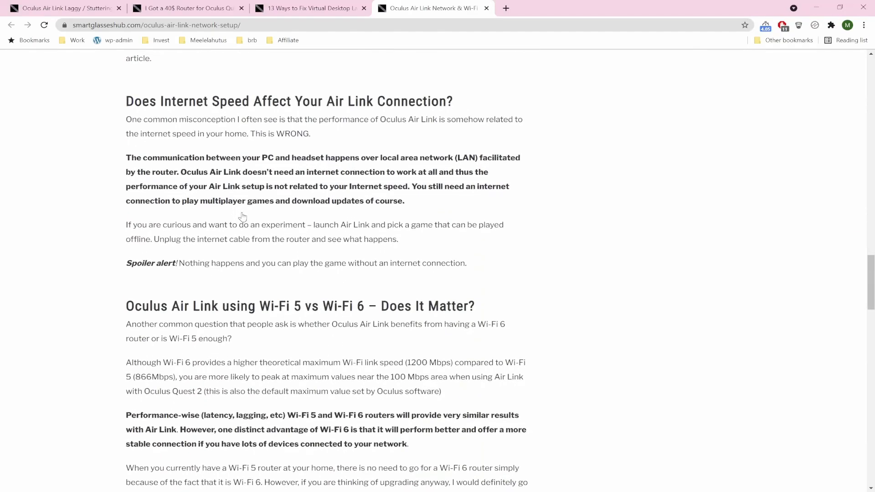
{"action": "scroll", "scroll_direction": "down", "scroll_amount": 3}
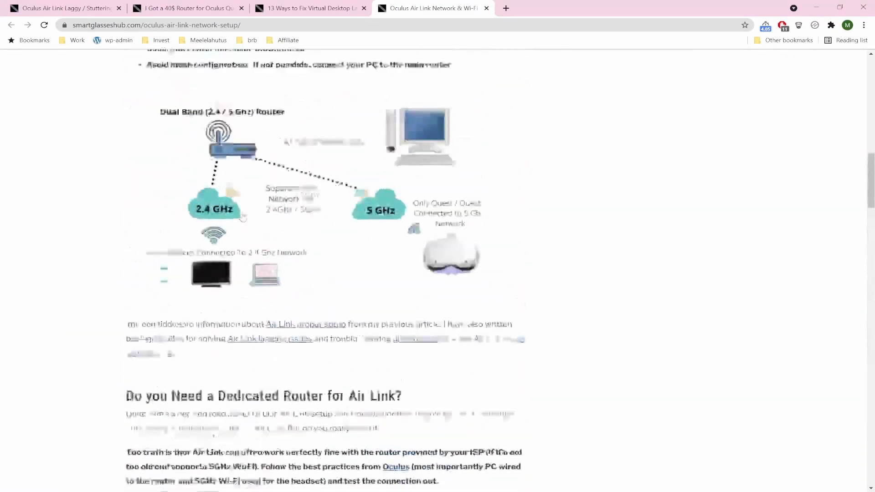
{"action": "scroll", "scroll_direction": "up", "scroll_amount": 3}
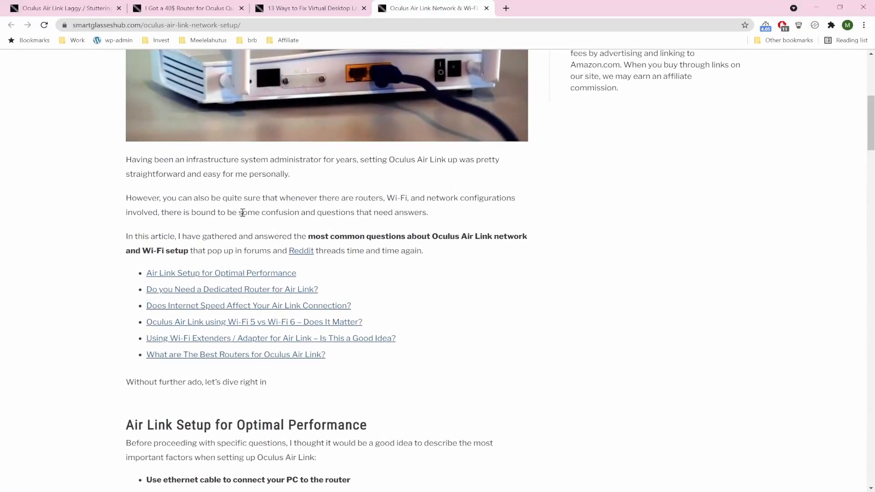